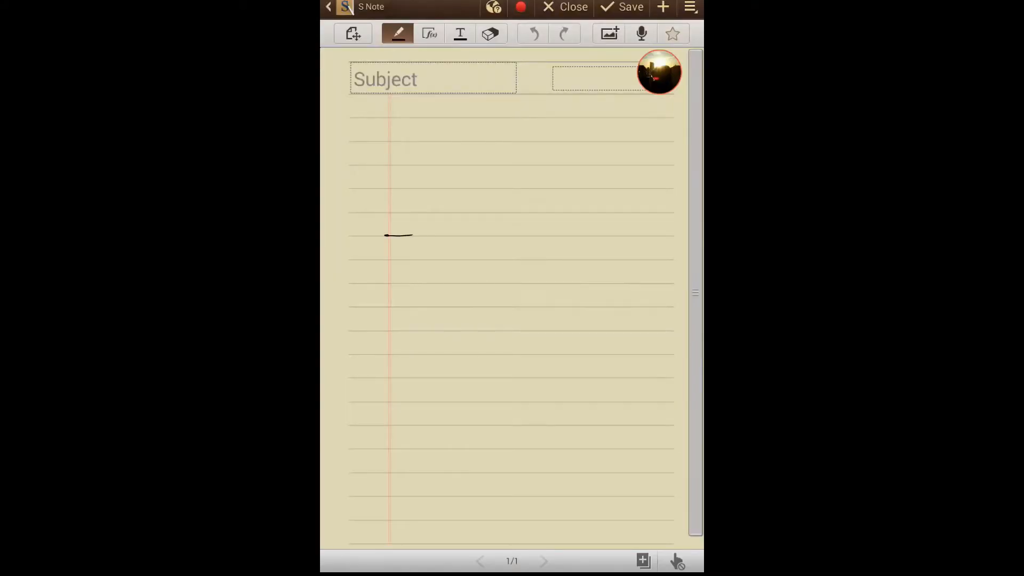
# - Draw the room outline, label L and W, and add a 10 foot bracket with 25%, 50%, 75% ticks
pyautogui.moveTo(412, 236); pyautogui.dragTo(549, 369)
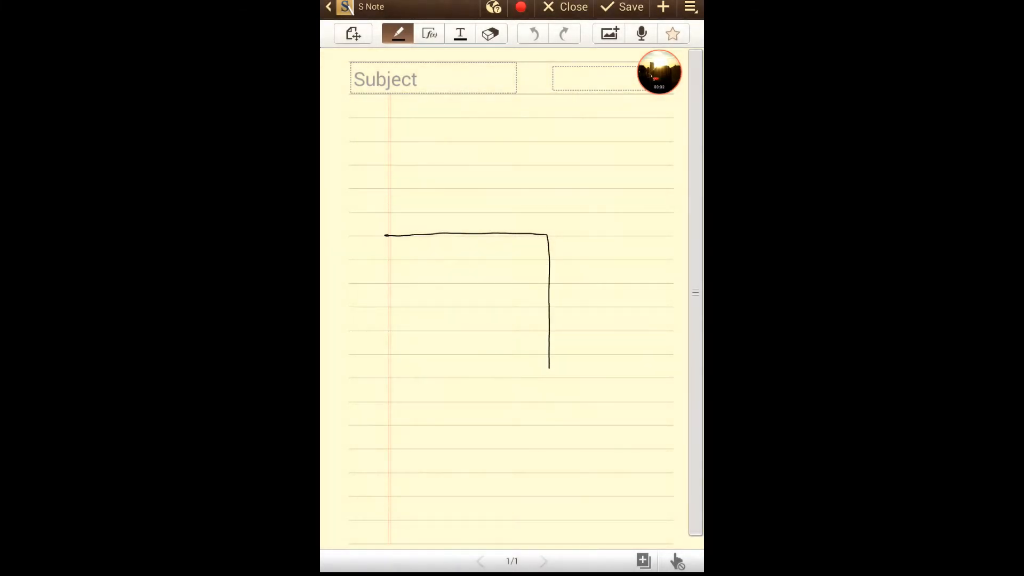
pyautogui.moveTo(548, 366); pyautogui.dragTo(386, 477)
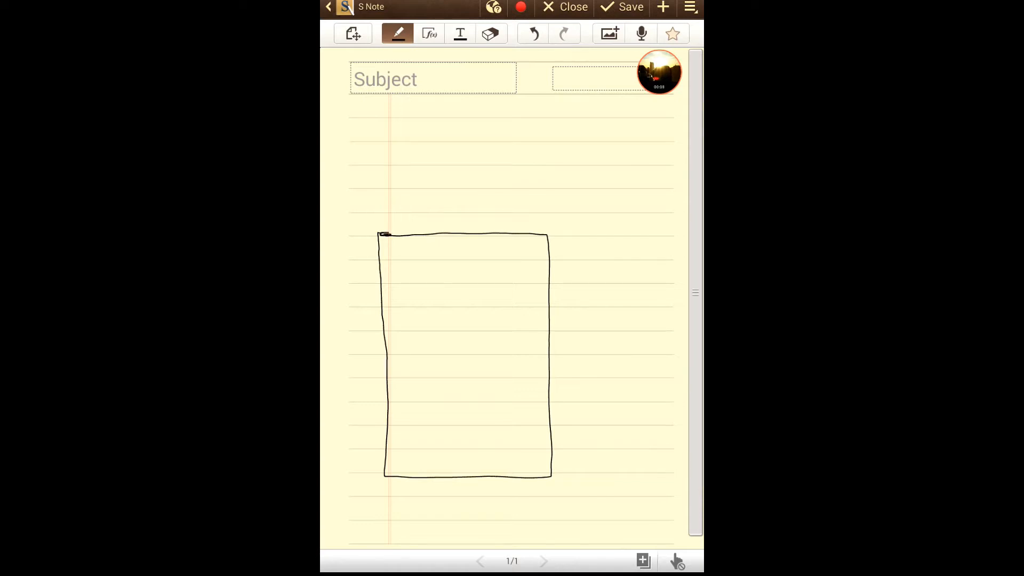
pyautogui.moveTo(554, 333); pyautogui.dragTo(568, 355)
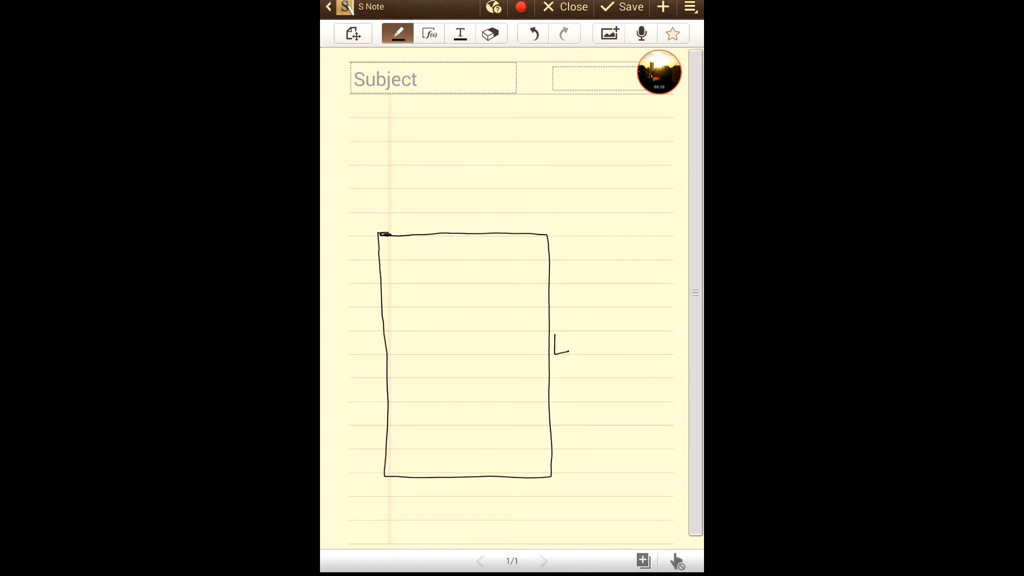
pyautogui.moveTo(552, 235); pyautogui.dragTo(575, 350)
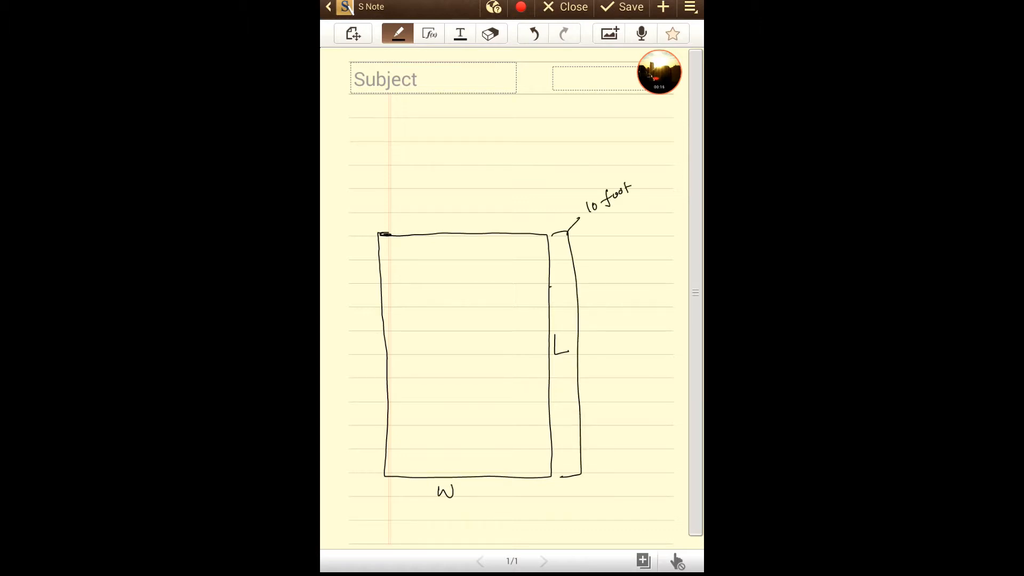
pyautogui.moveTo(559, 285); pyautogui.dragTo(637, 277)
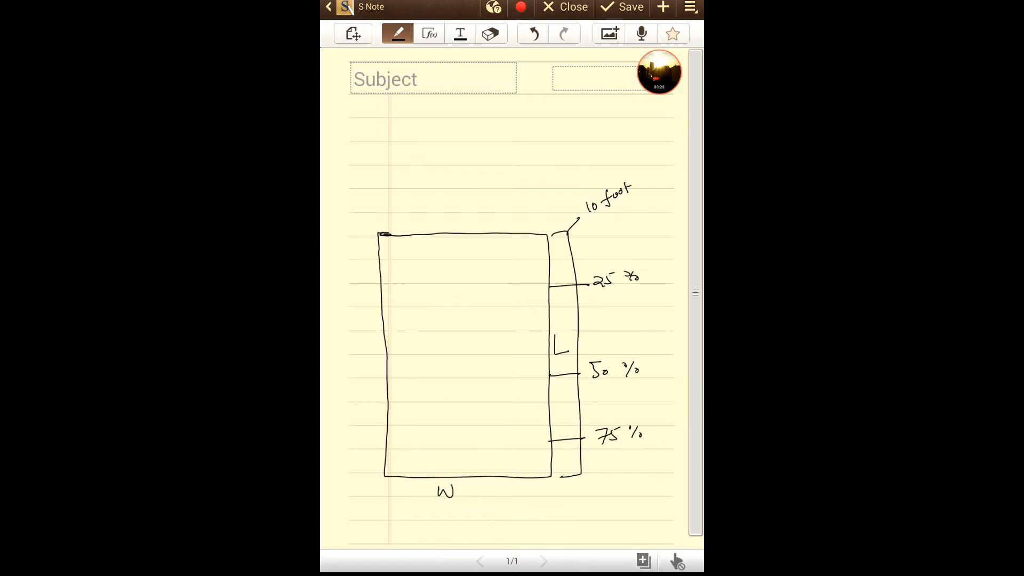
# - Erase the stray downward arrows, redraw the top wall, and draw the 12 distance arrow
pyautogui.moveTo(504, 244); pyautogui.dragTo(503, 297)
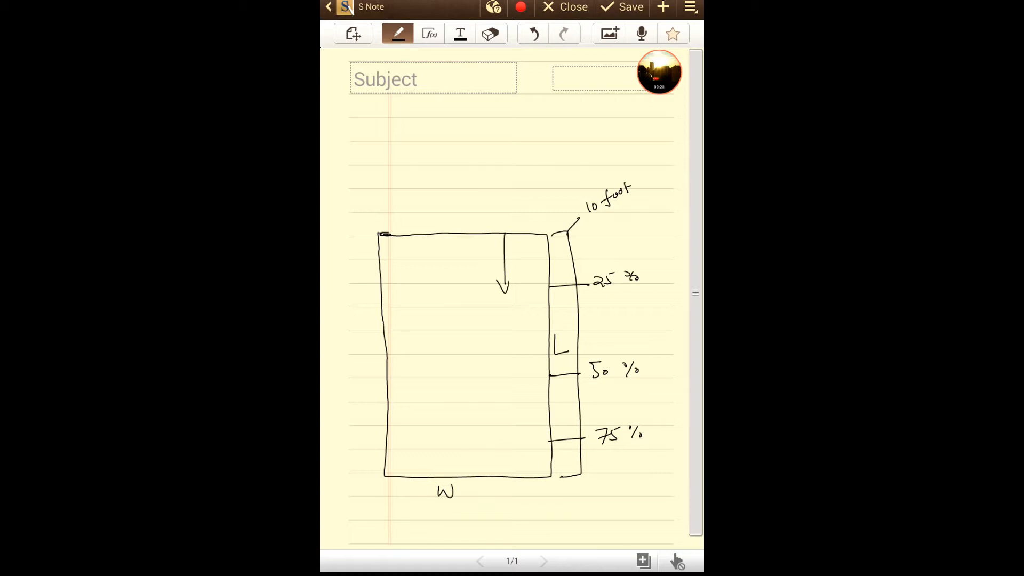
pyautogui.moveTo(454, 245); pyautogui.dragTo(454, 291)
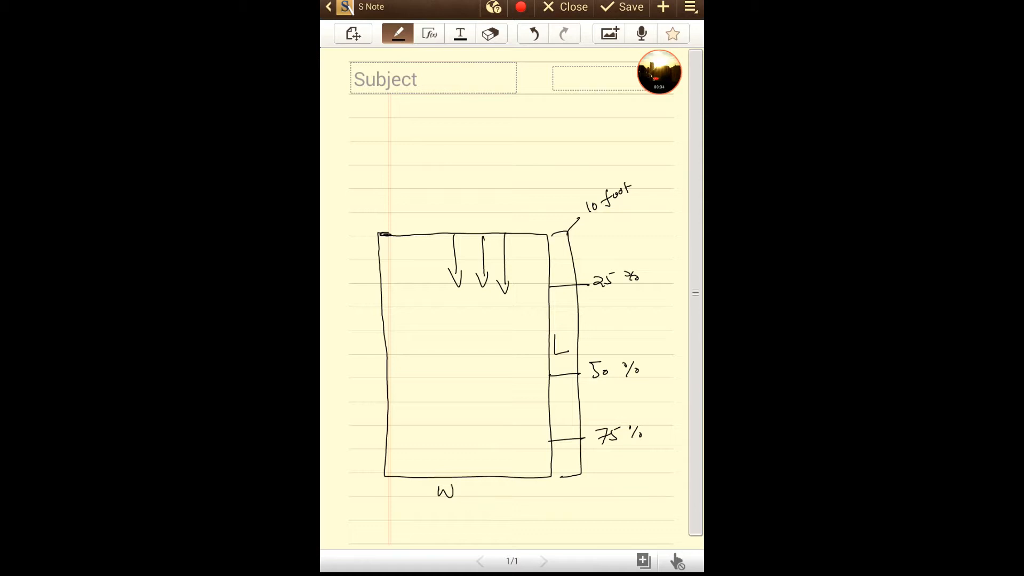
pyautogui.click(489, 33)
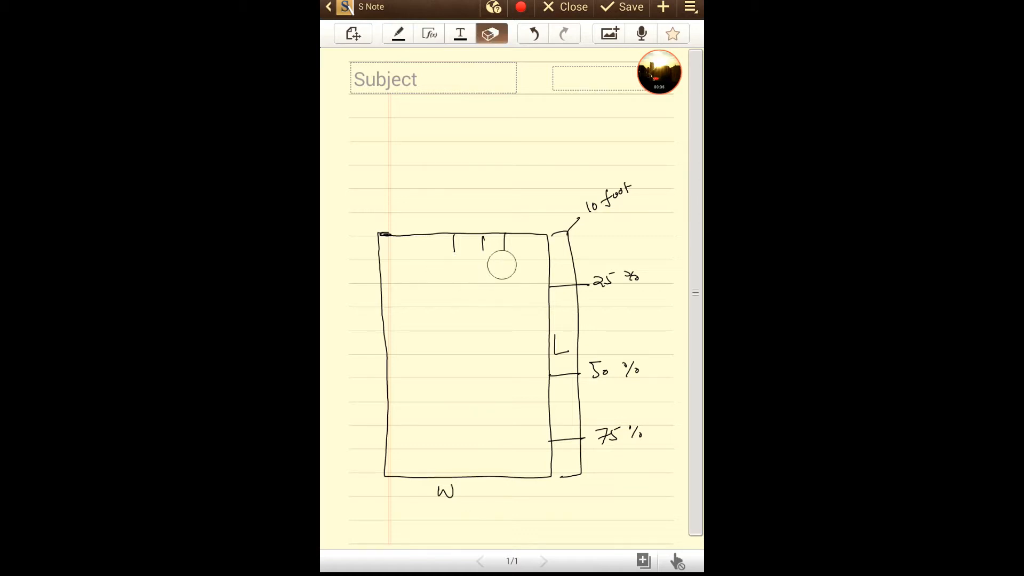
pyautogui.moveTo(501, 265); pyautogui.dragTo(482, 246)
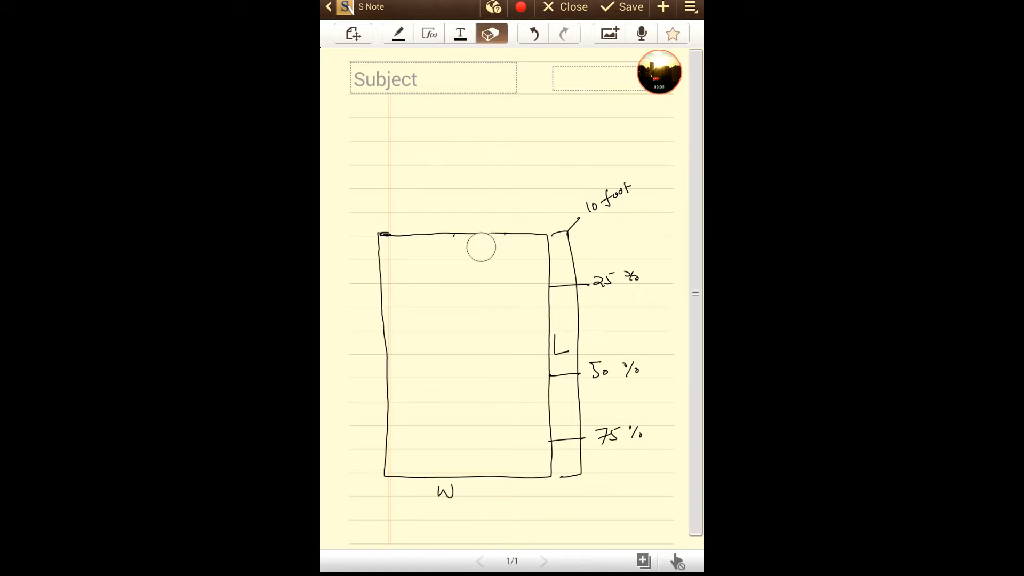
pyautogui.click(396, 33)
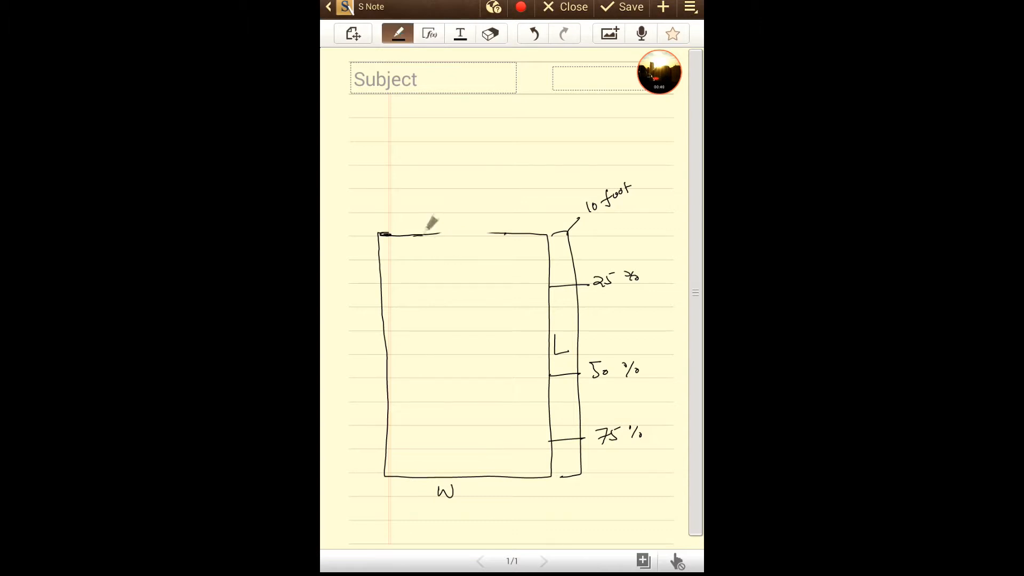
pyautogui.moveTo(413, 234); pyautogui.dragTo(523, 233)
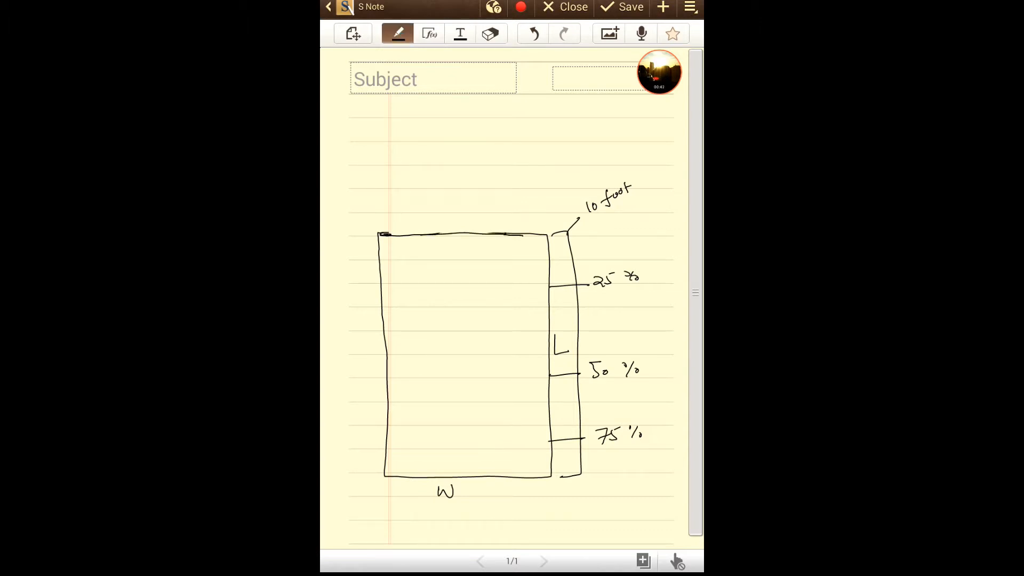
pyautogui.moveTo(488, 235); pyautogui.dragTo(488, 274)
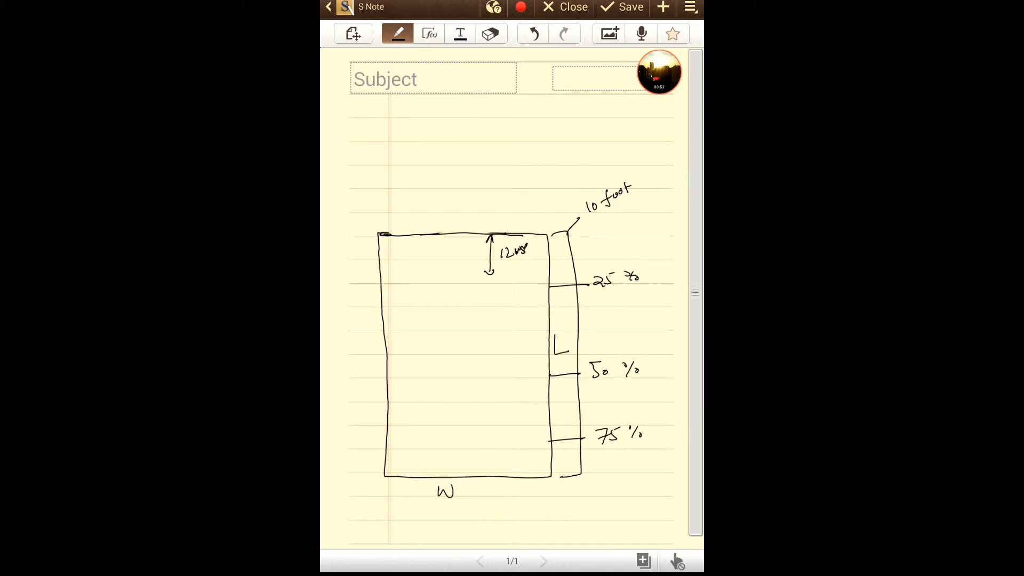
# - Finish the 12 inch label, draw left and right speaker boxes and a filled listening circle
pyautogui.moveTo(515, 251); pyautogui.dragTo(538, 248)
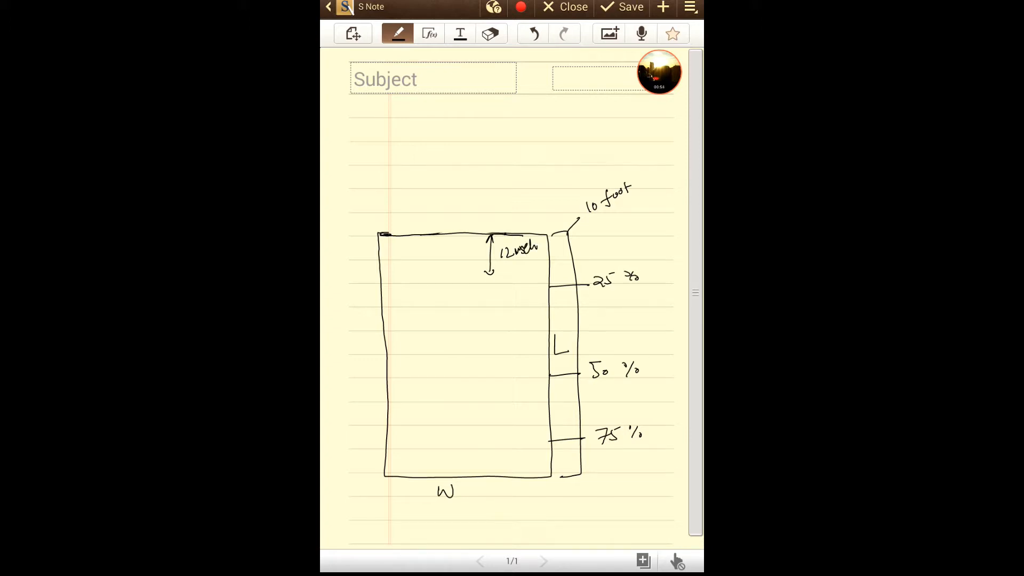
pyautogui.moveTo(487, 281); pyautogui.dragTo(516, 294)
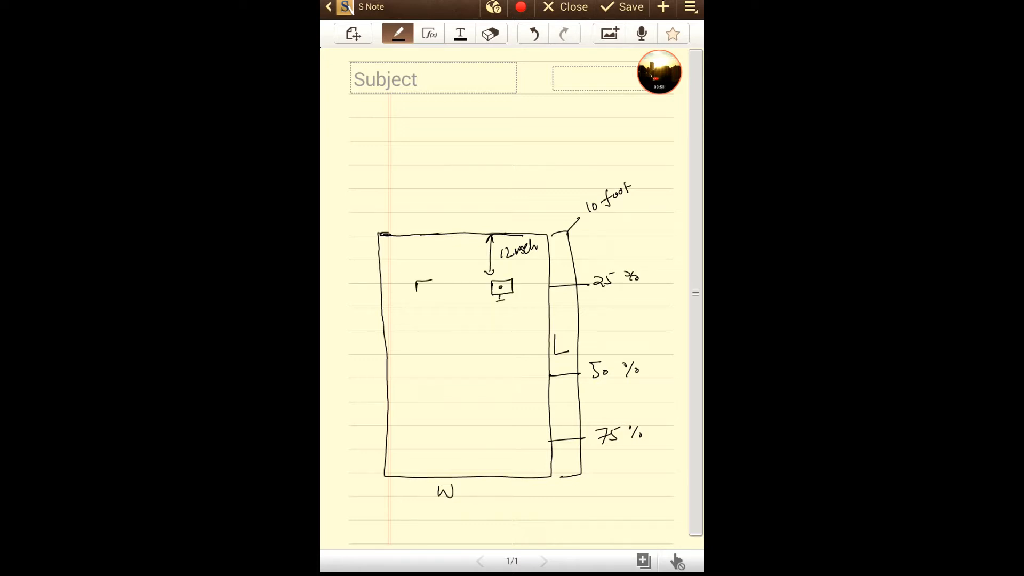
pyautogui.moveTo(415, 281); pyautogui.dragTo(434, 297)
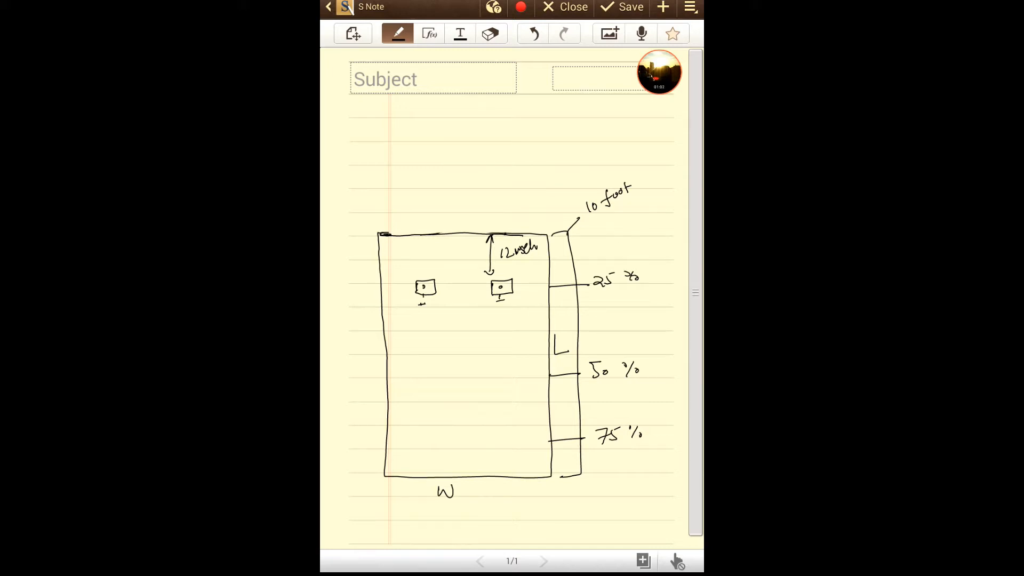
pyautogui.moveTo(457, 352); pyautogui.dragTo(467, 343)
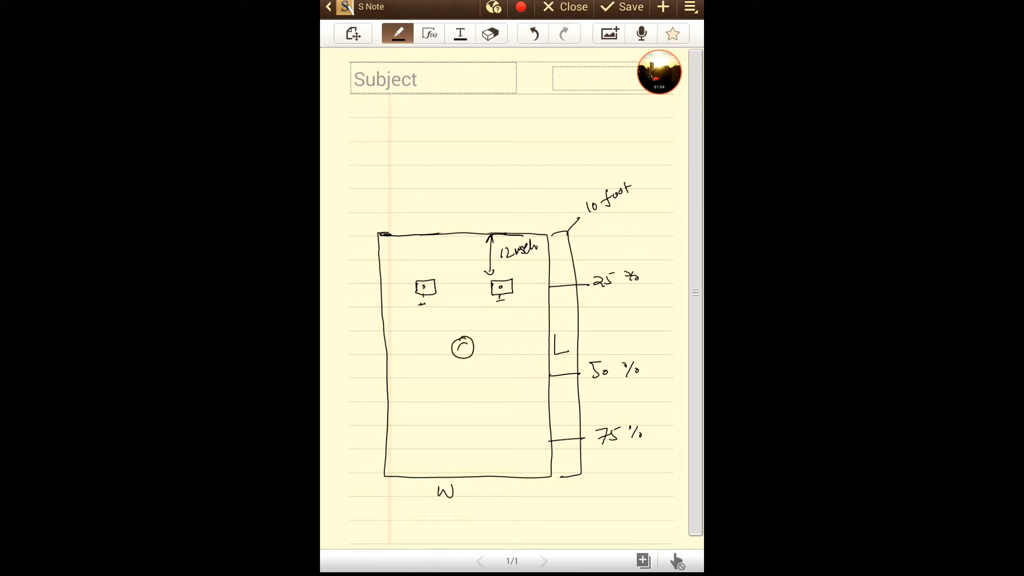
pyautogui.moveTo(457, 342); pyautogui.dragTo(467, 351)
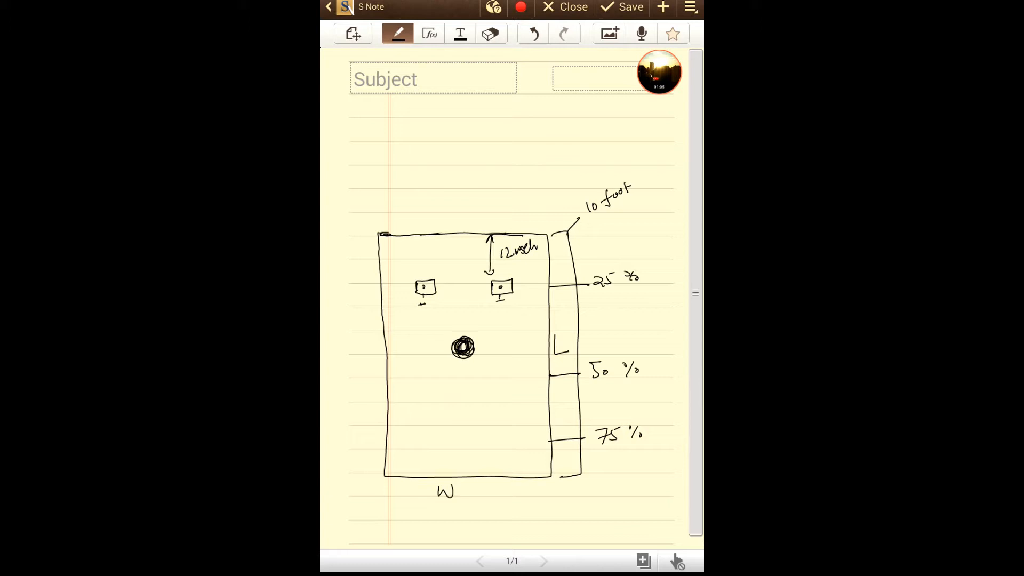
# - Draw the arrow and line marking the listener at 38% of the length
pyautogui.moveTo(588, 288); pyautogui.dragTo(591, 359)
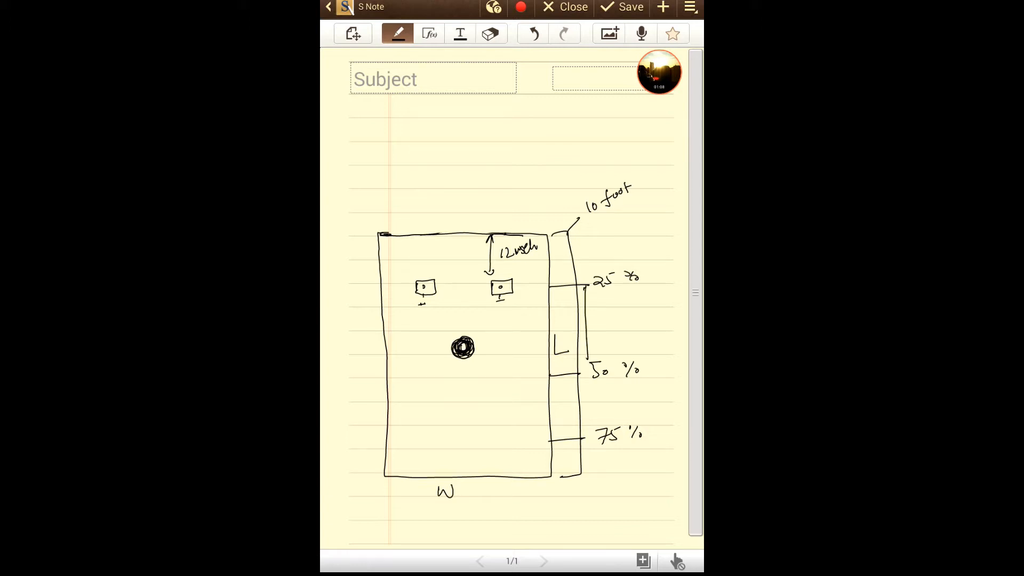
pyautogui.moveTo(584, 291); pyautogui.dragTo(585, 366)
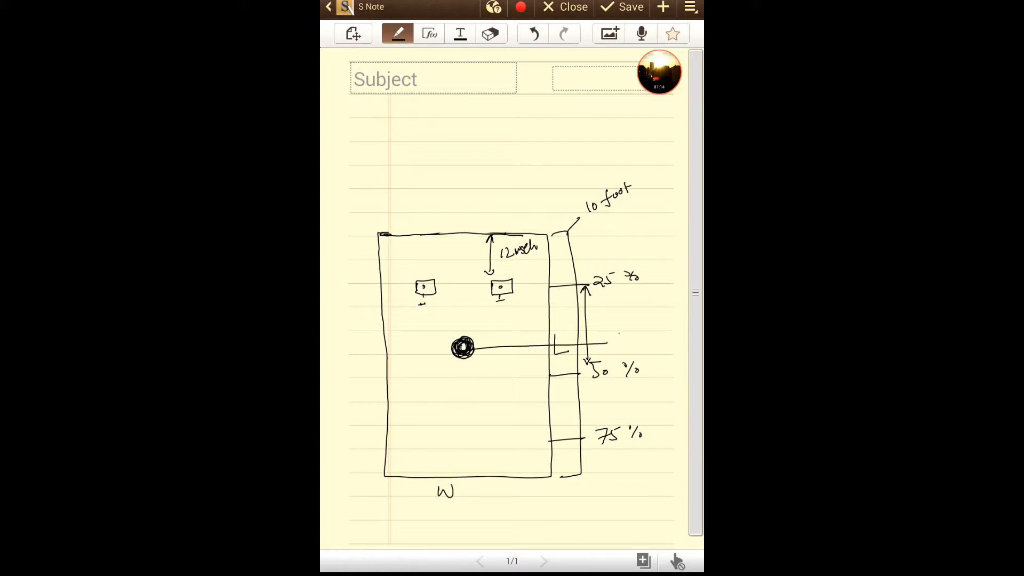
pyautogui.write('38%')
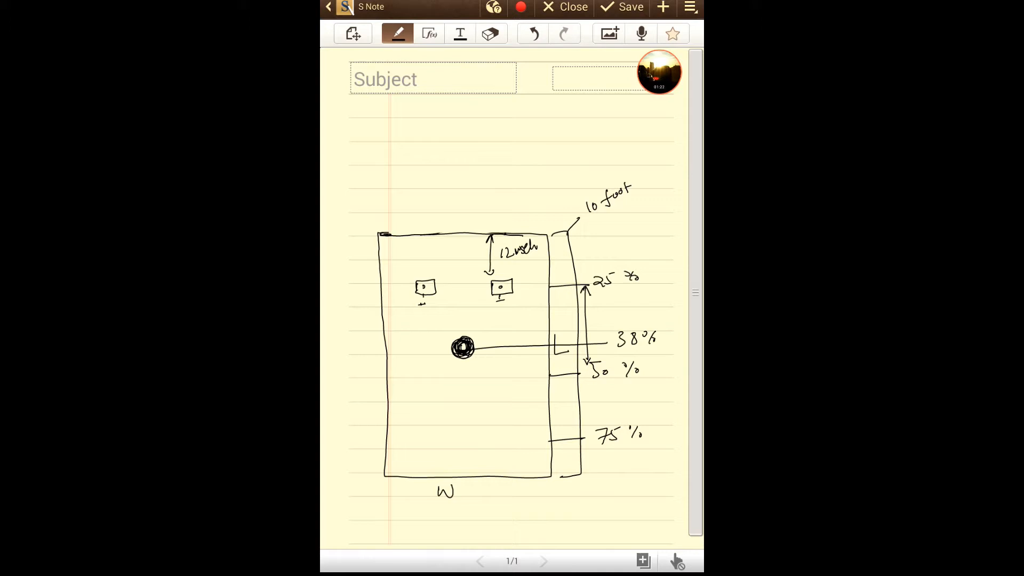
# - Join both speakers and the listener into a triangle and write 67.5 on its right side
pyautogui.moveTo(436, 290); pyautogui.dragTo(497, 301)
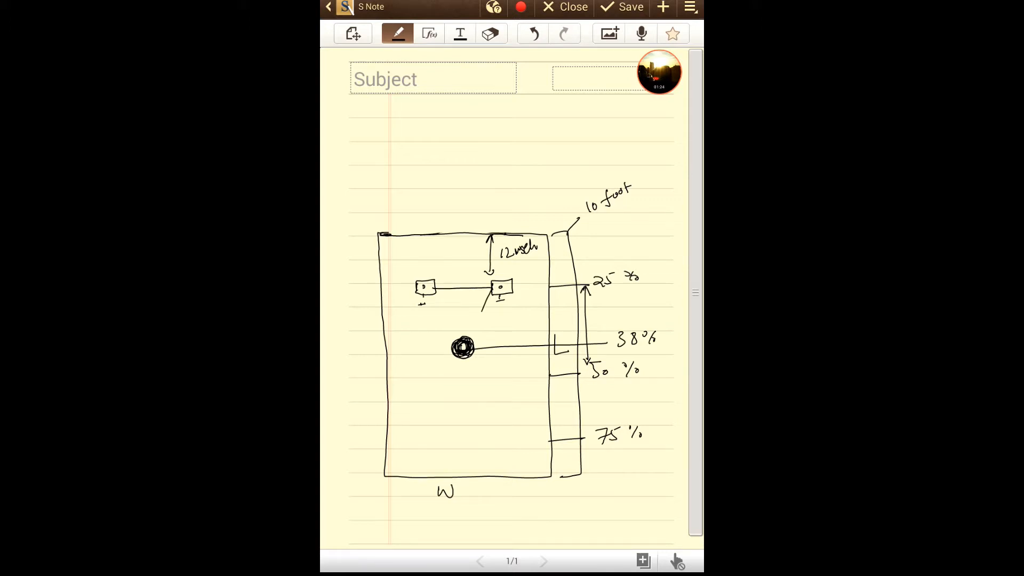
pyautogui.moveTo(428, 291); pyautogui.dragTo(463, 346)
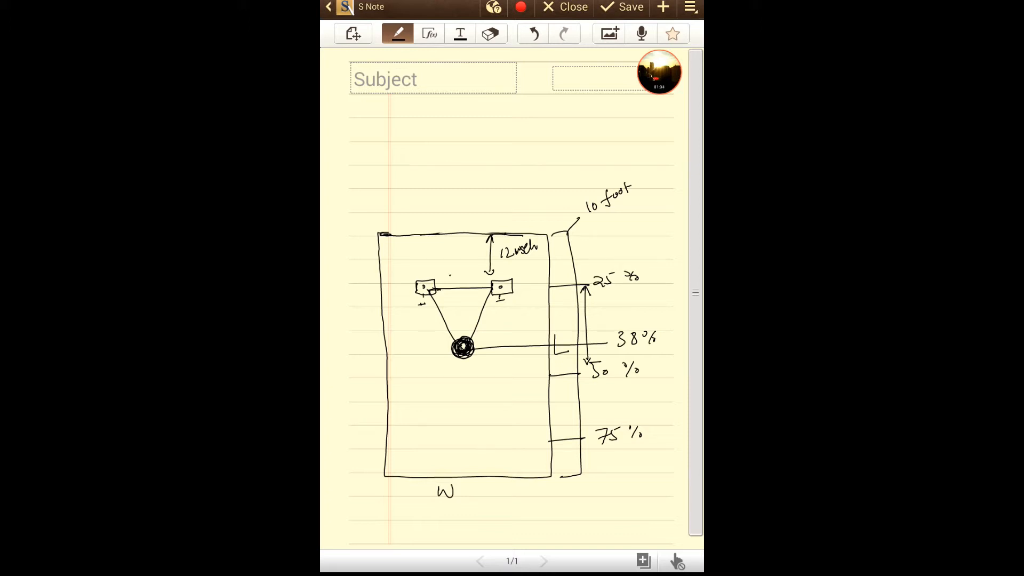
pyautogui.moveTo(444, 281); pyautogui.dragTo(468, 282)
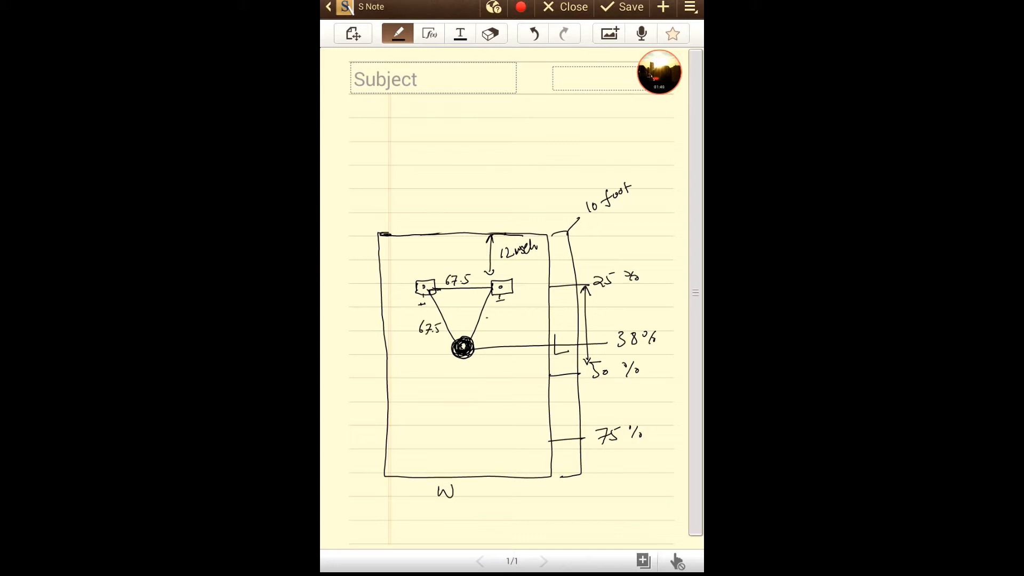
pyautogui.write('67.5')
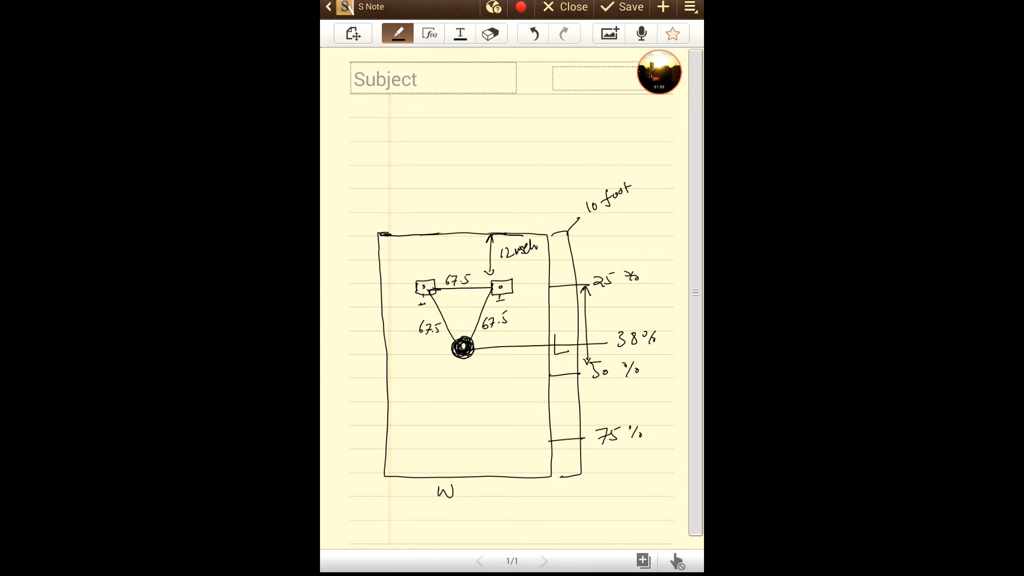
# - Draw boxes at the top-left corner and top-centre, each with a pointer line and label
pyautogui.click(385, 245)
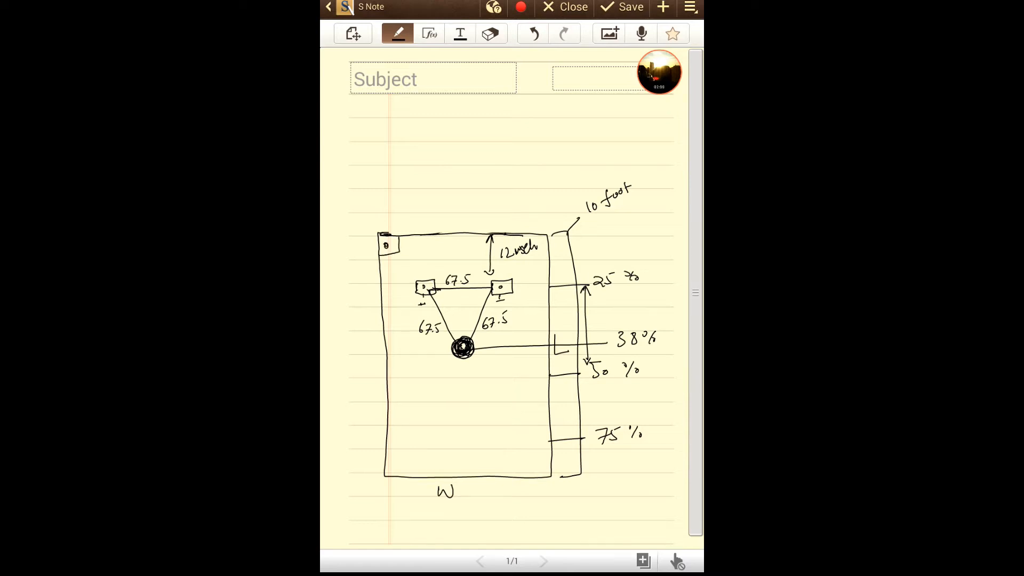
pyautogui.moveTo(431, 247); pyautogui.dragTo(460, 241)
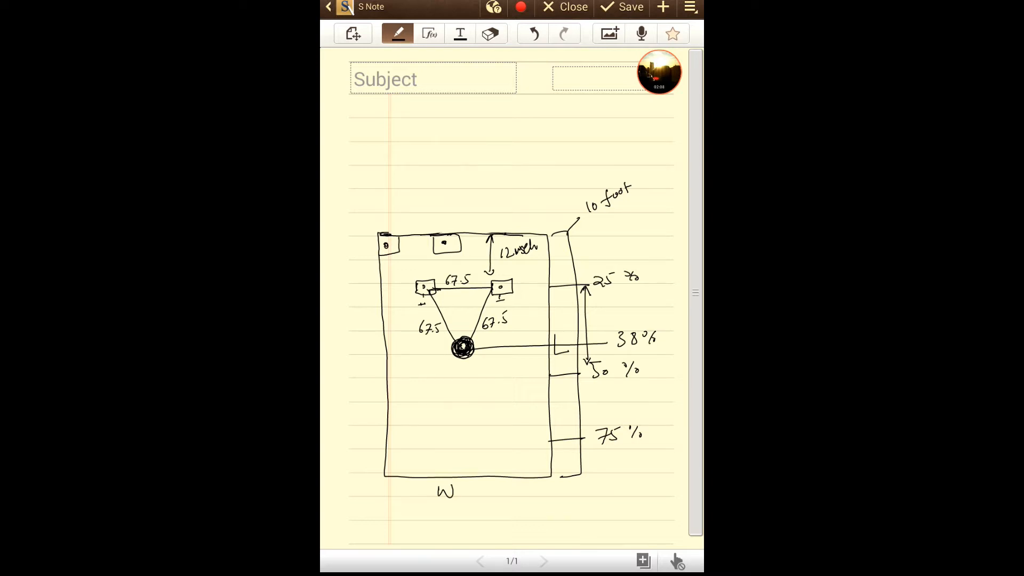
pyautogui.moveTo(451, 255); pyautogui.dragTo(467, 209)
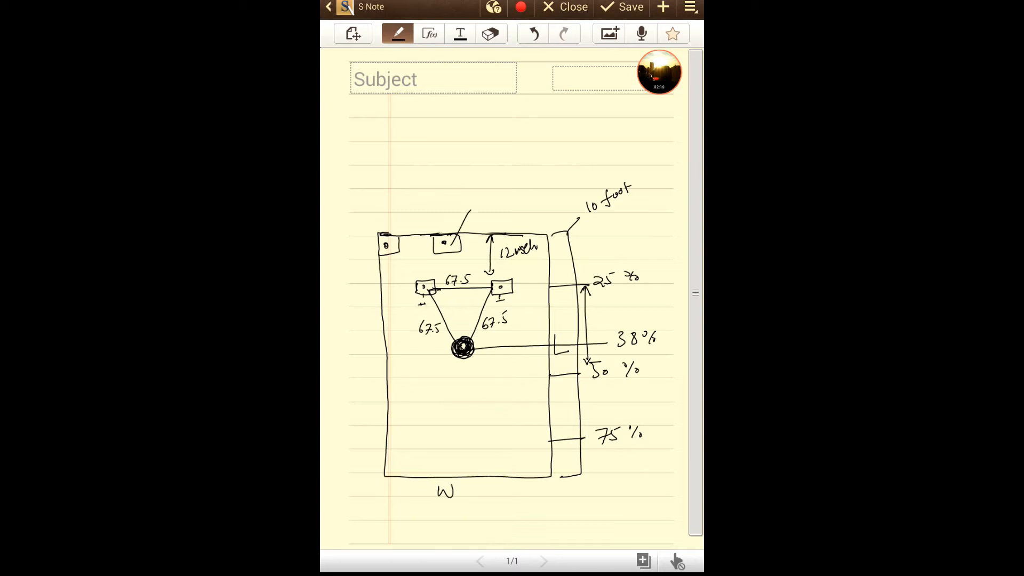
pyautogui.moveTo(473, 209); pyautogui.dragTo(487, 192)
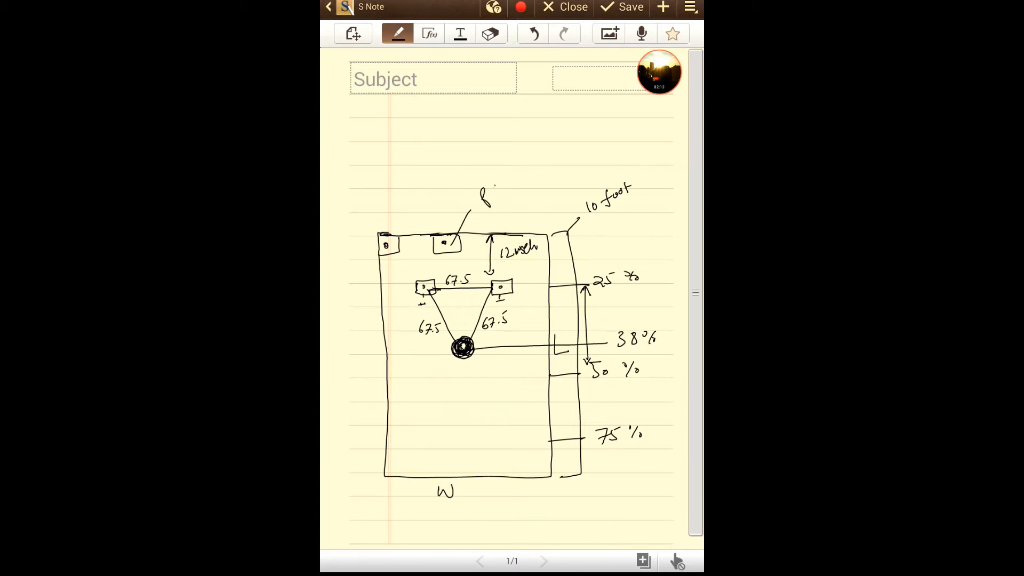
pyautogui.moveTo(487, 190); pyautogui.dragTo(518, 163)
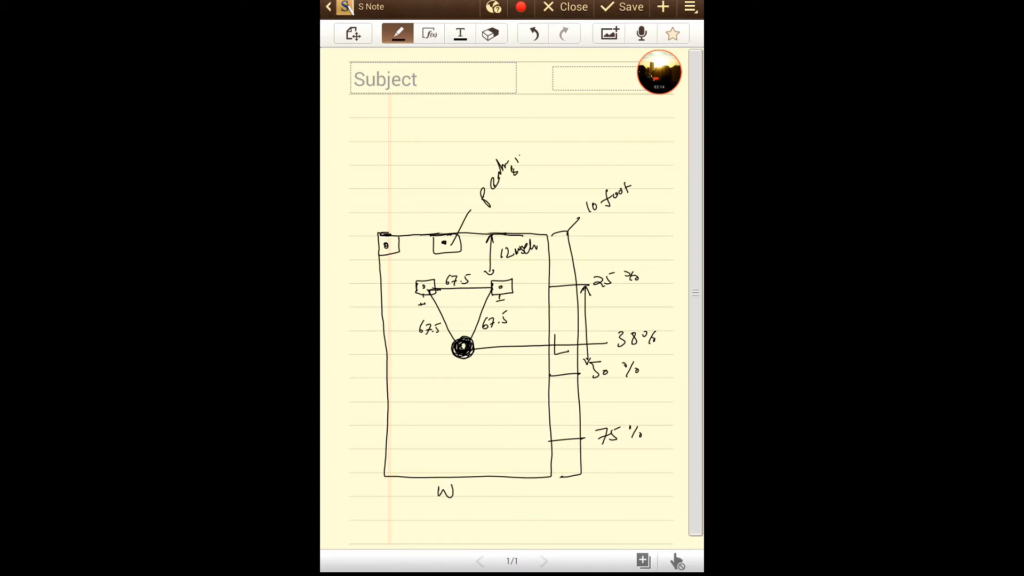
pyautogui.moveTo(509, 157); pyautogui.dragTo(523, 196)
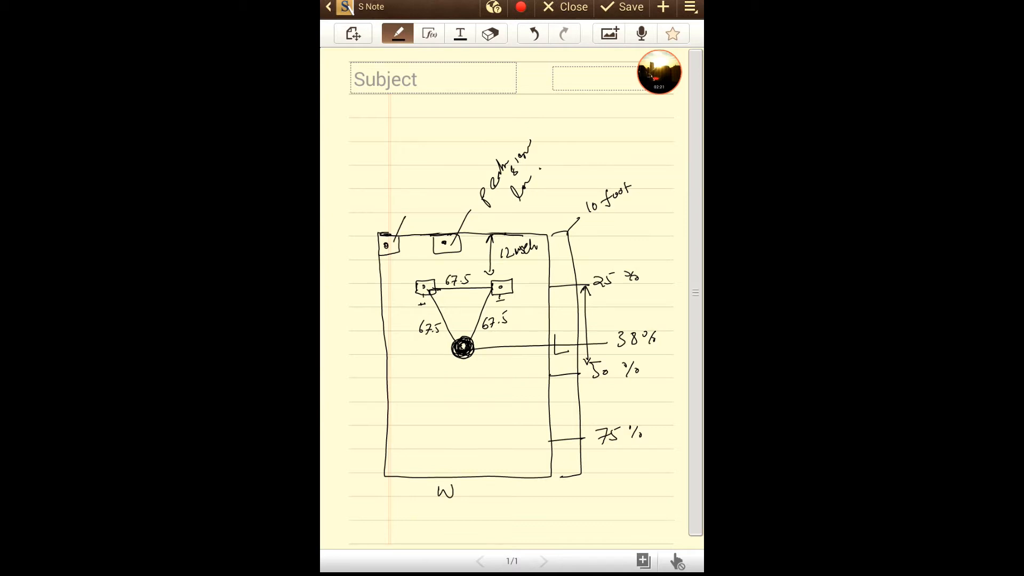
pyautogui.moveTo(401, 209); pyautogui.dragTo(434, 163)
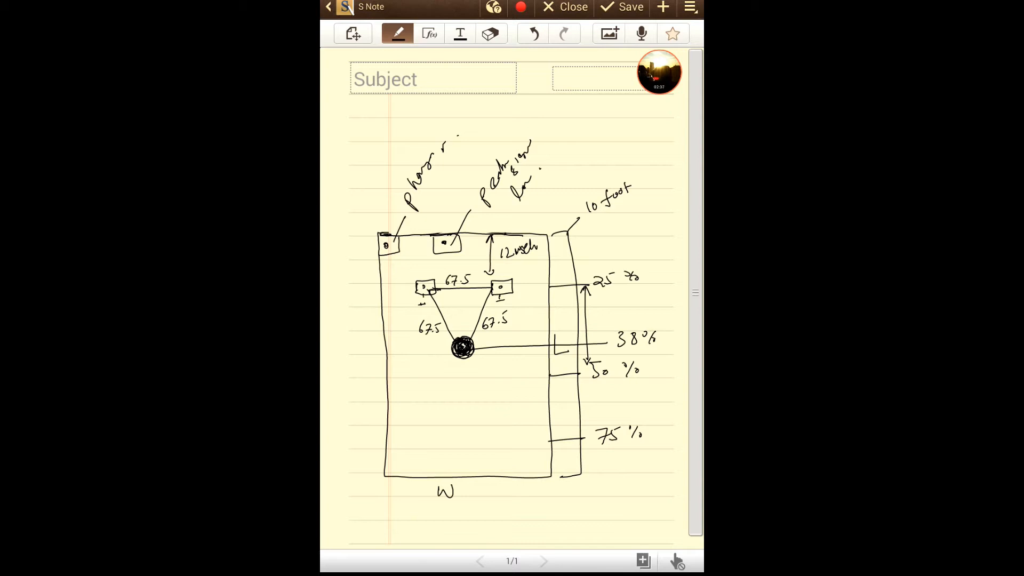
# - Lengthen the listener line left past the wall and write the sweet spot label
pyautogui.moveTo(398, 358); pyautogui.dragTo(461, 357)
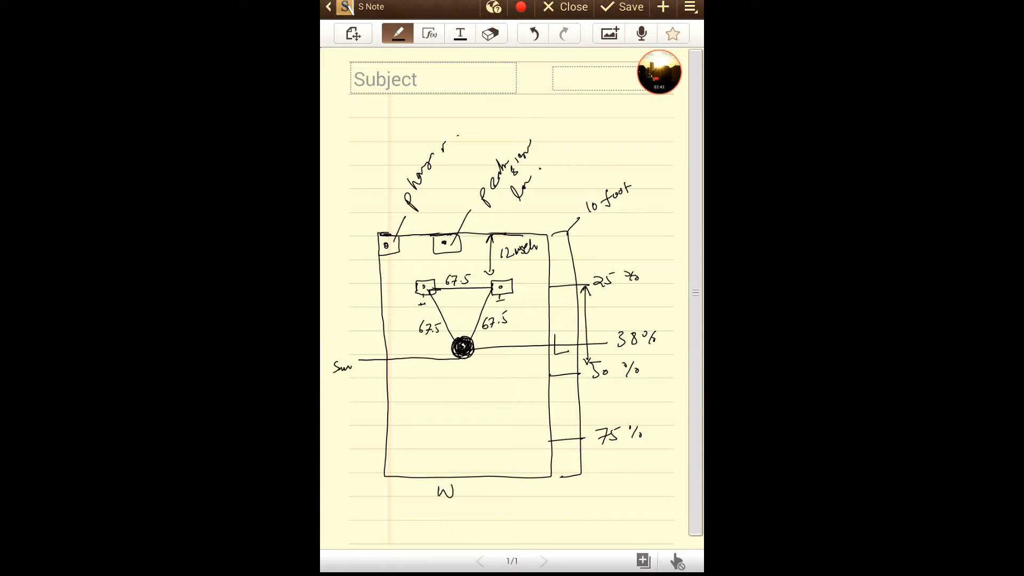
pyautogui.moveTo(353, 366); pyautogui.dragTo(366, 376)
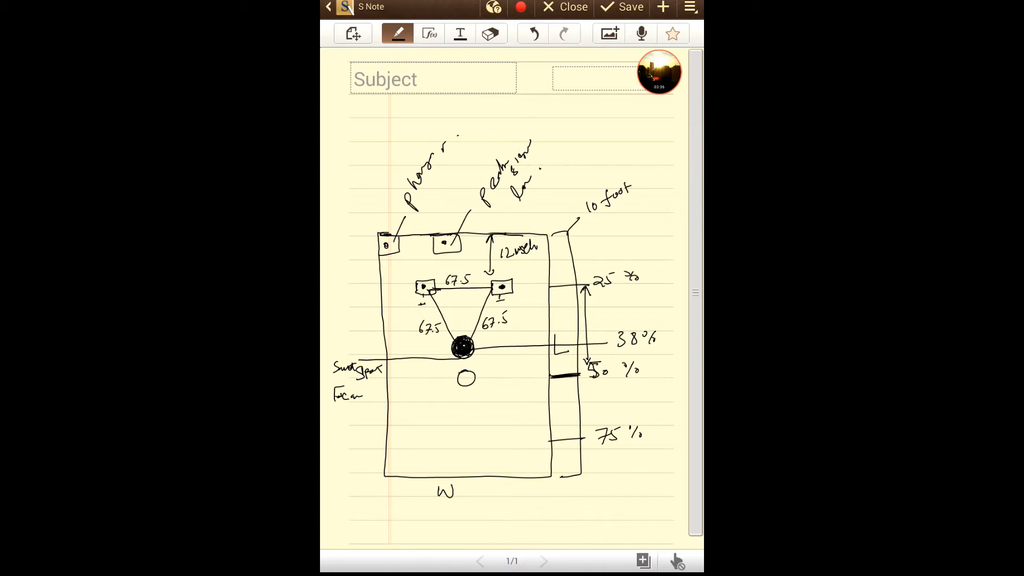
# - On a new page, write 25%, 50% and 75% across the top and start the wave
pyautogui.moveTo(460, 378); pyautogui.dragTo(471, 376)
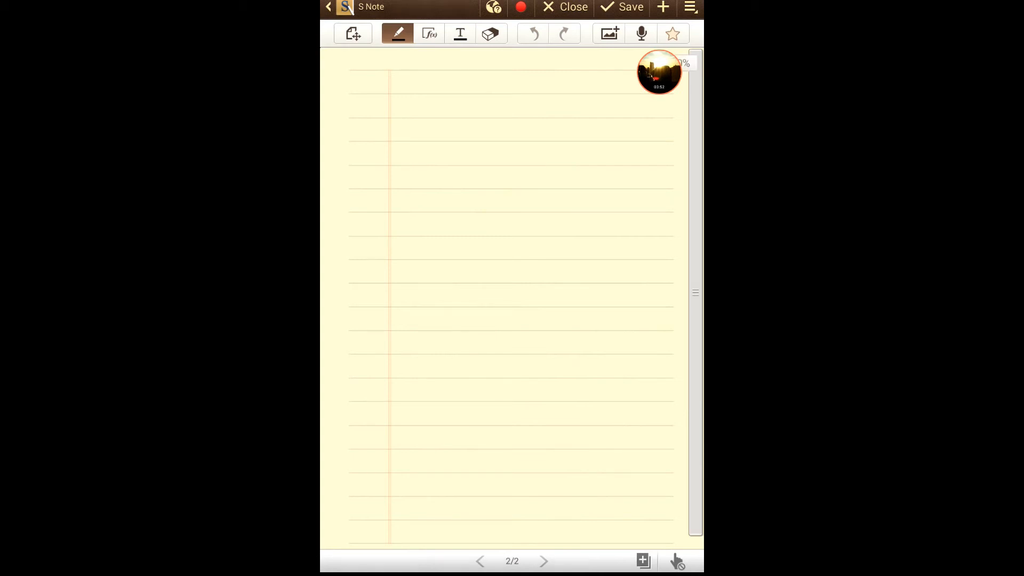
pyautogui.moveTo(353, 167); pyautogui.dragTo(405, 163)
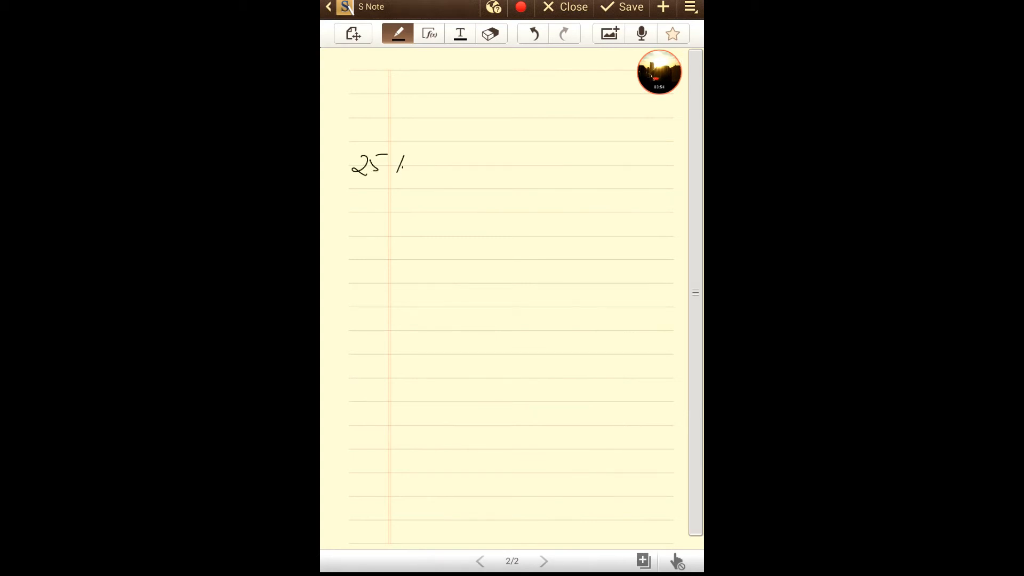
pyautogui.moveTo(503, 160); pyautogui.dragTo(529, 166)
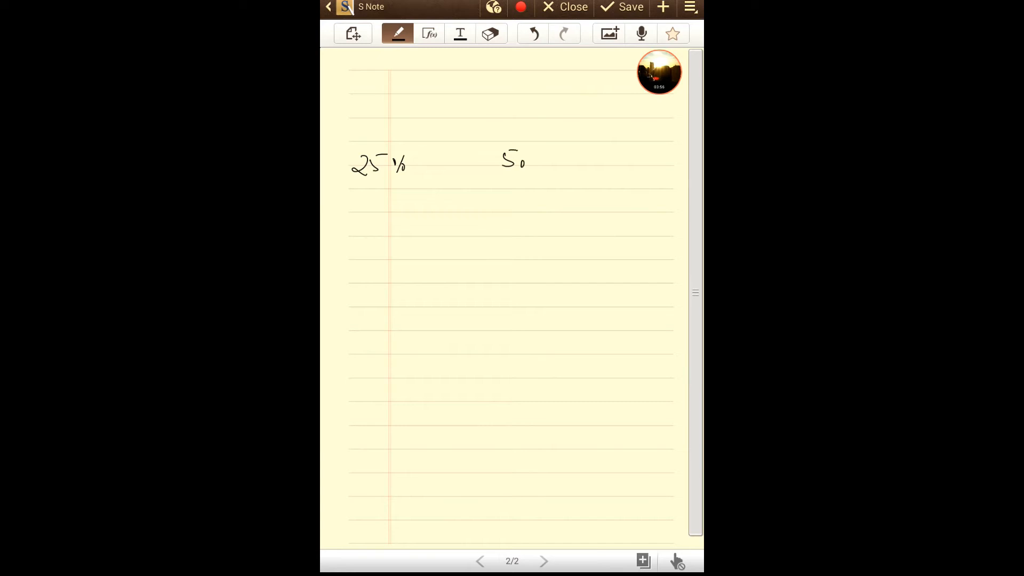
pyautogui.moveTo(532, 164); pyautogui.dragTo(549, 157)
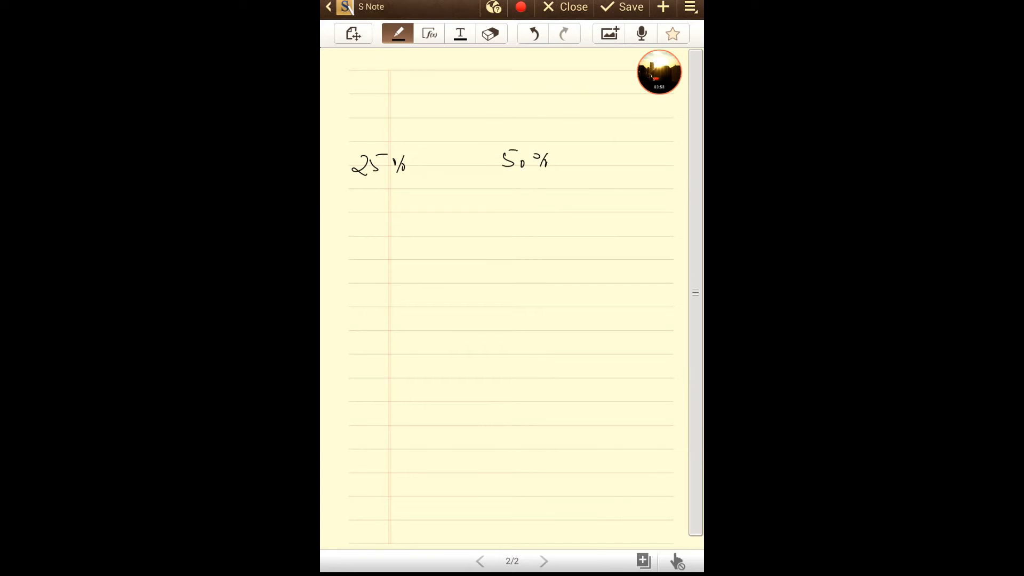
pyautogui.moveTo(630, 160); pyautogui.dragTo(669, 160)
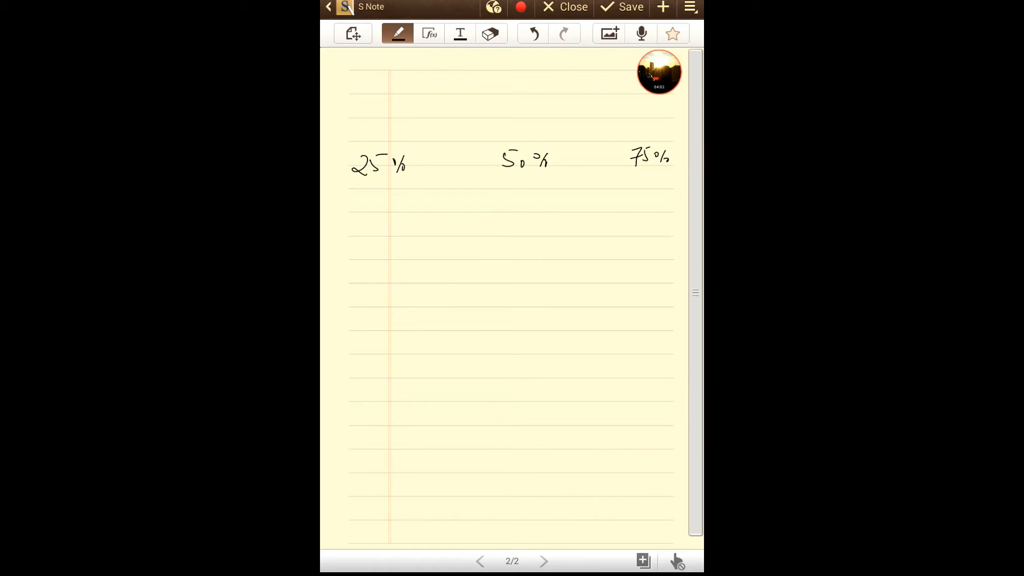
pyautogui.moveTo(347, 126); pyautogui.dragTo(483, 155)
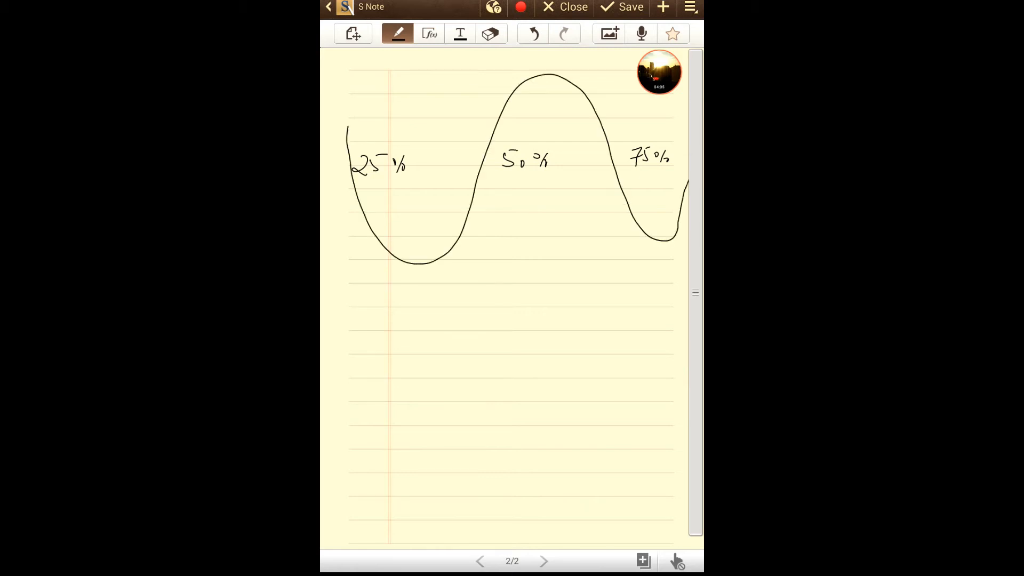
# - Draw a filled listener circle beneath the 50% crest
pyautogui.moveTo(519, 245); pyautogui.dragTo(535, 241)
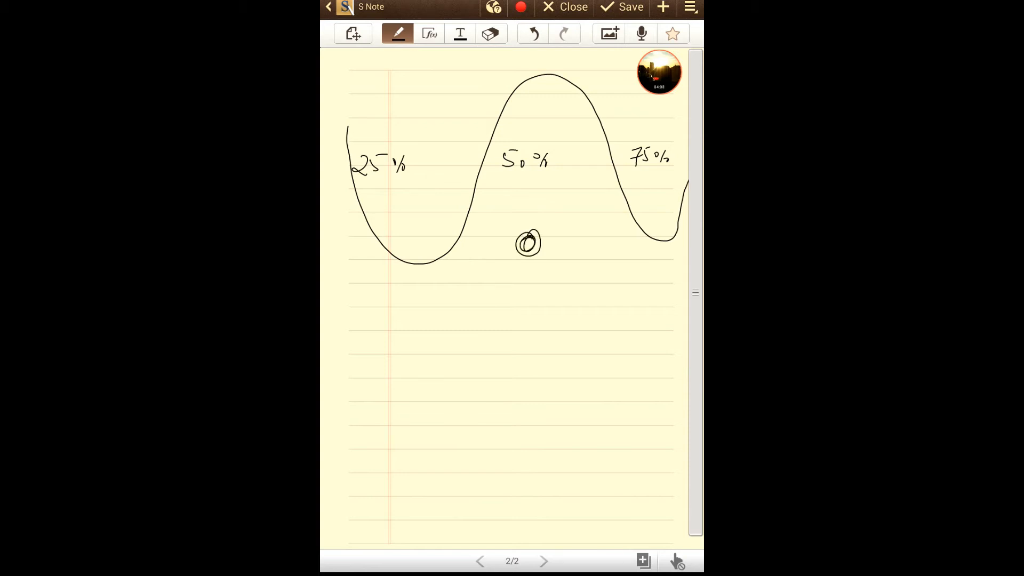
pyautogui.moveTo(523, 242); pyautogui.dragTo(532, 245)
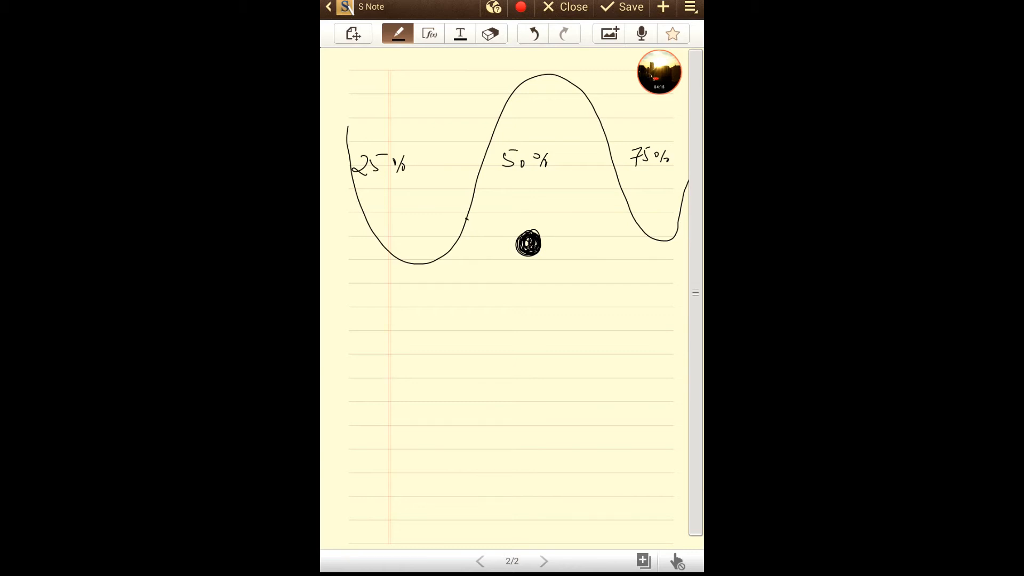
# - Add ripples along the wave, mark the middle dot X, and fill the right listener dot
pyautogui.moveTo(469, 219); pyautogui.dragTo(561, 75)
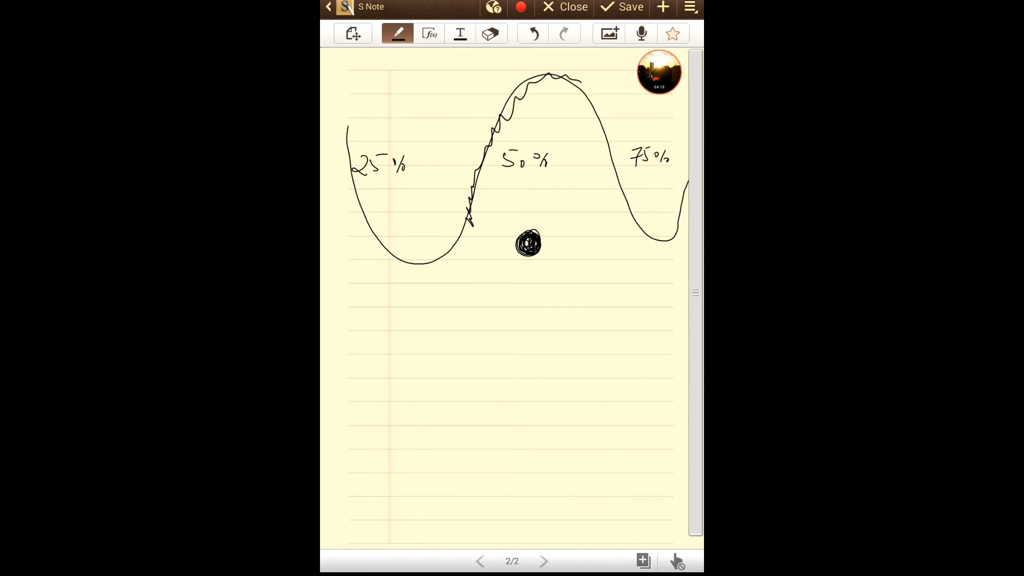
pyautogui.moveTo(572, 85); pyautogui.dragTo(607, 215)
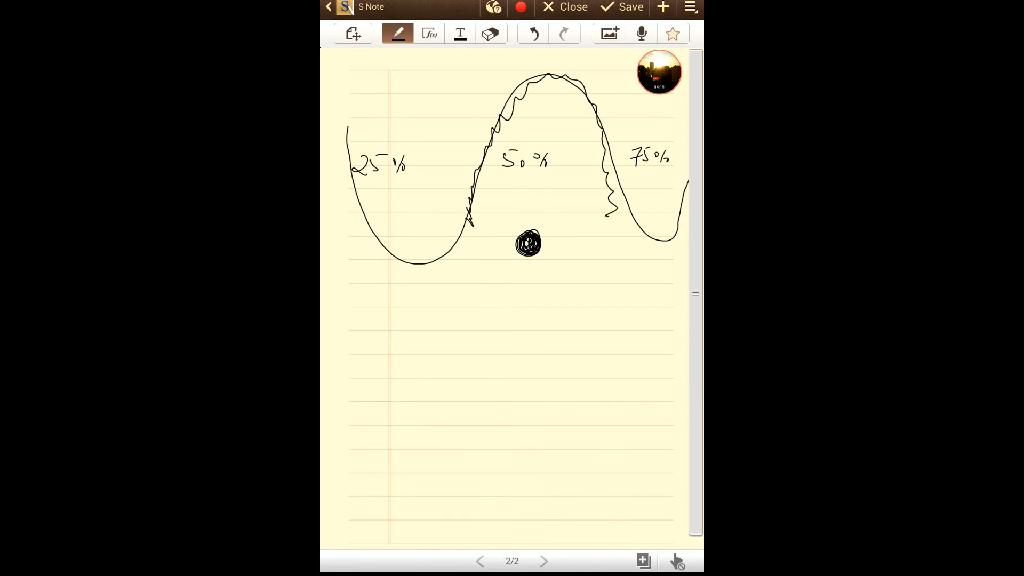
pyautogui.moveTo(523, 269); pyautogui.dragTo(535, 278)
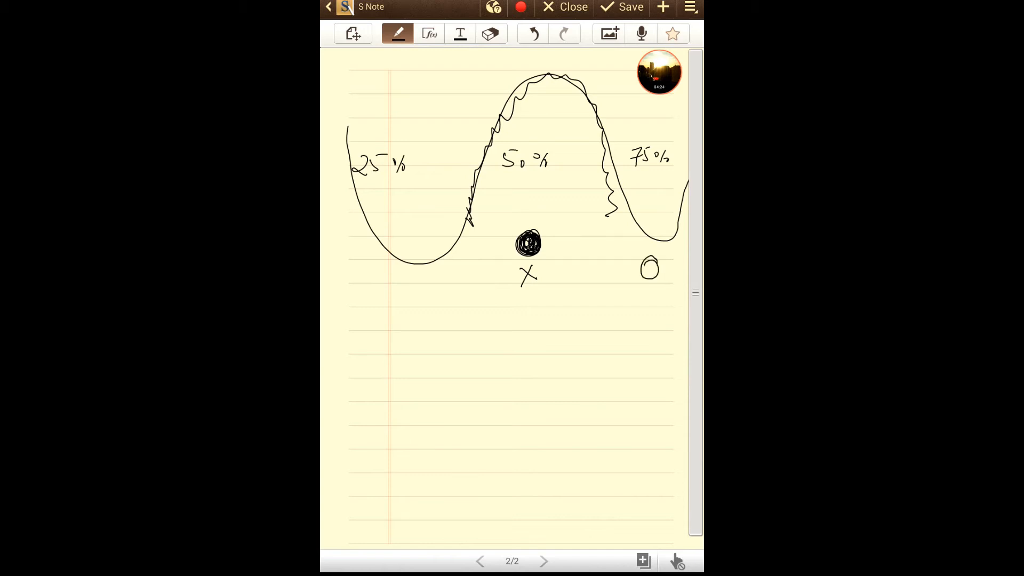
pyautogui.moveTo(646, 265); pyautogui.dragTo(655, 270)
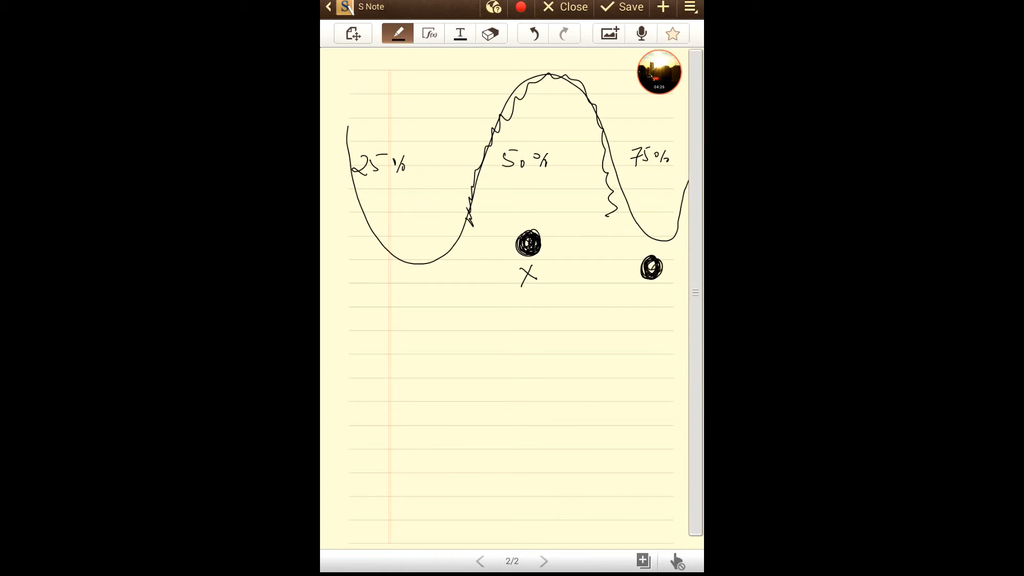
# - Add a filled dot under the left trough with a small mark above it
pyautogui.moveTo(381, 277); pyautogui.dragTo(389, 297)
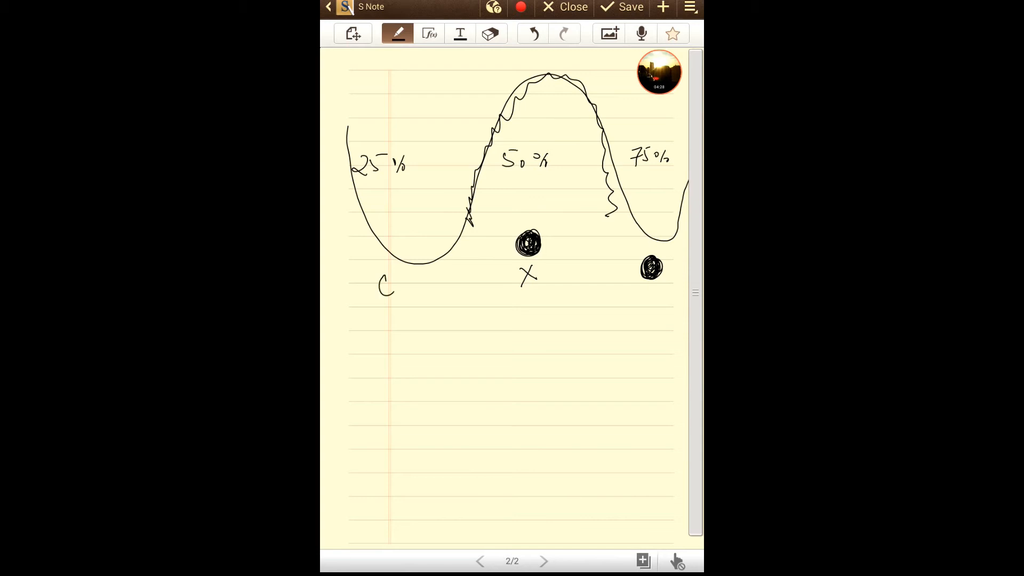
pyautogui.moveTo(382, 286); pyautogui.dragTo(392, 286)
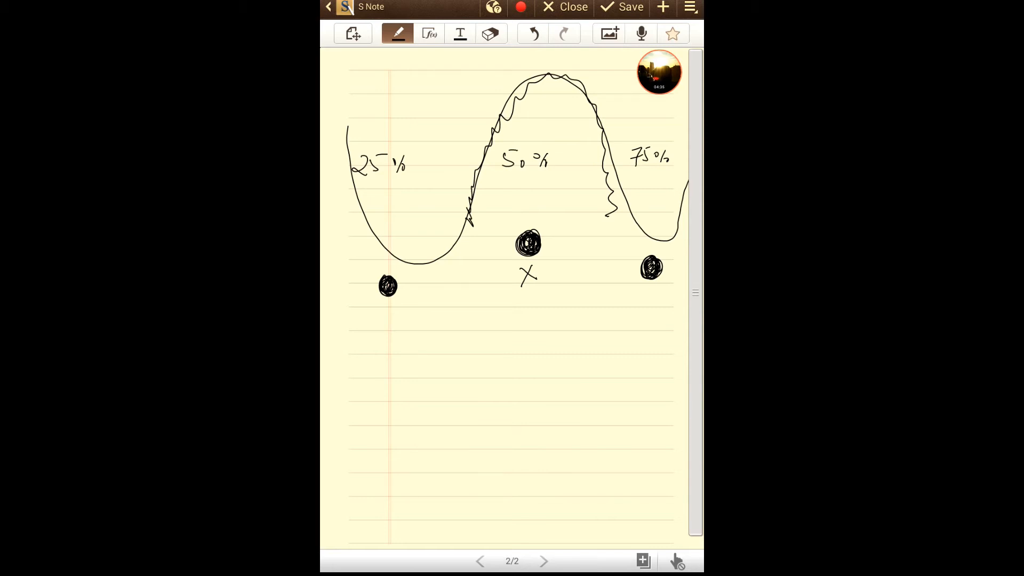
pyautogui.moveTo(378, 267); pyautogui.dragTo(398, 259)
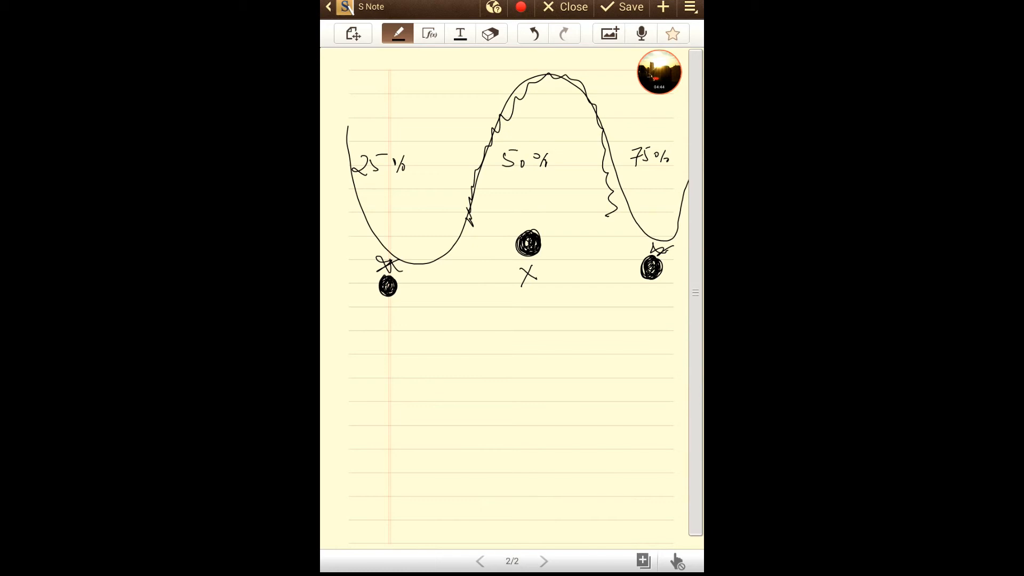
# - Draw an arrow from the middle dot to 50% and write 1130 feet/sec and L = 10 foot
pyautogui.moveTo(525, 186); pyautogui.dragTo(526, 284)
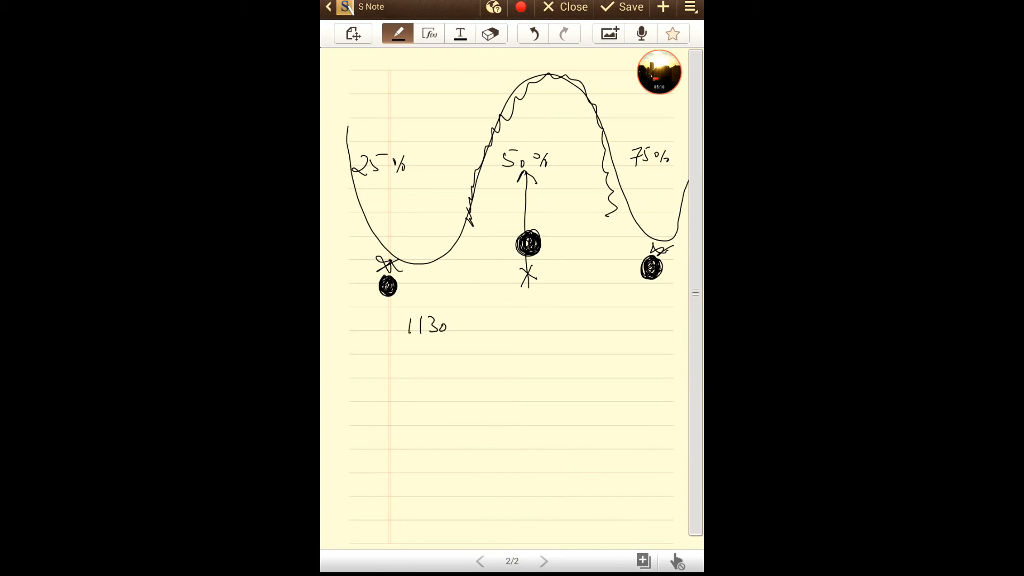
pyautogui.write('feet /sec.')
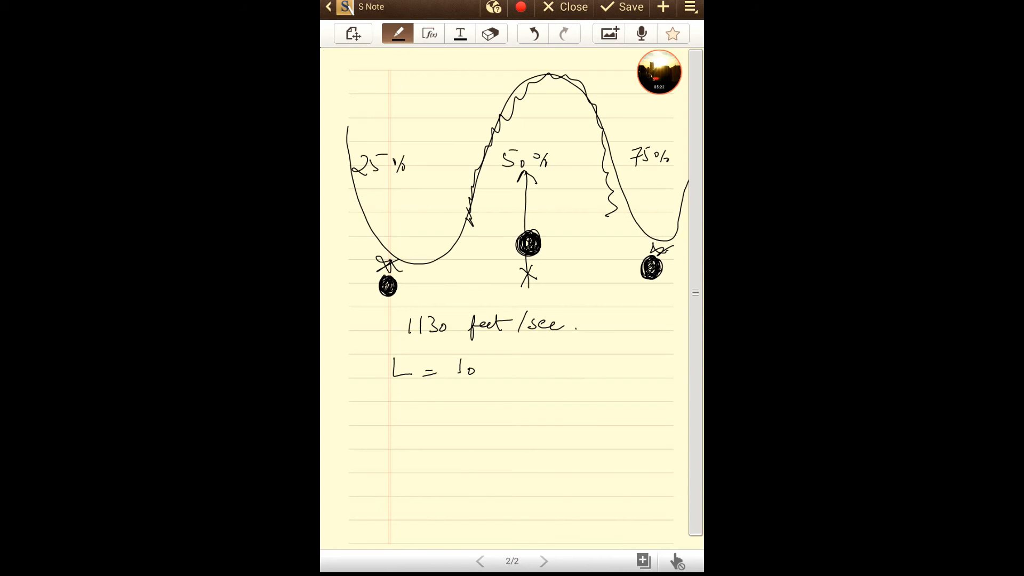
pyautogui.moveTo(500, 359); pyautogui.dragTo(498, 382)
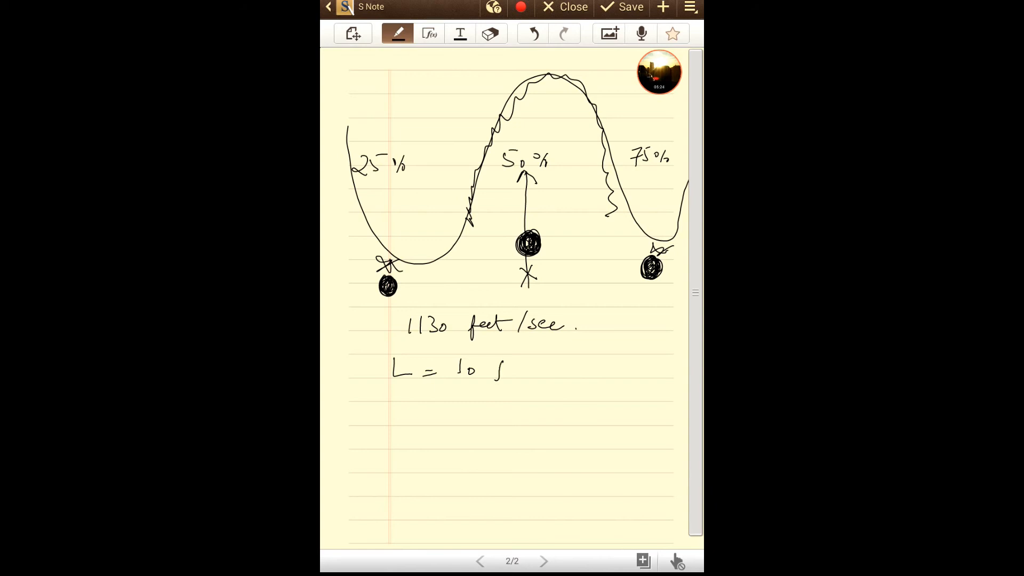
pyautogui.write('oot.')
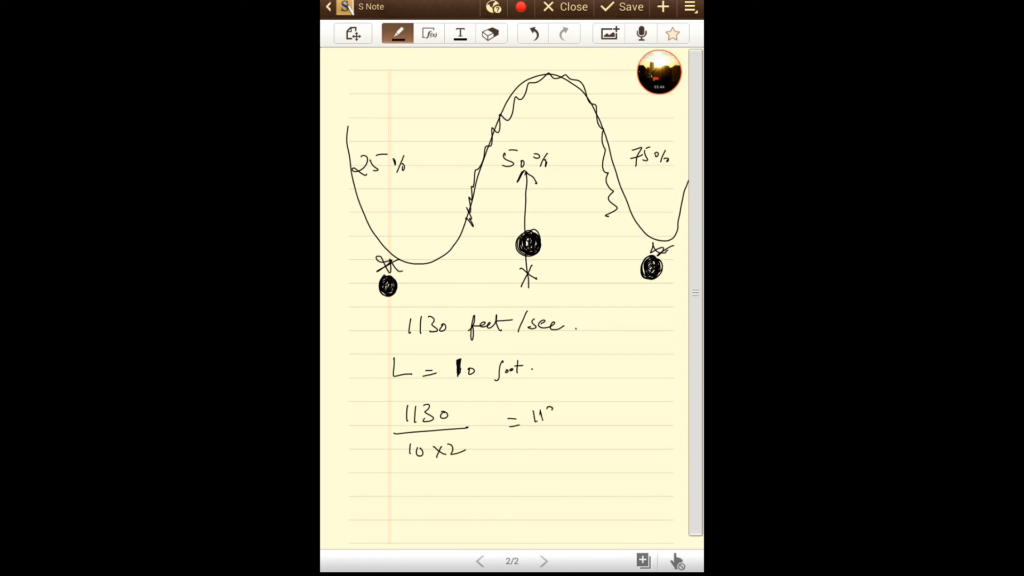
# - Handwrite '1130/20 = 56.5 HZ' after the fraction and '56.5 HZ' at the wave's central crest
pyautogui.moveTo(523, 419); pyautogui.dragTo(568, 431)
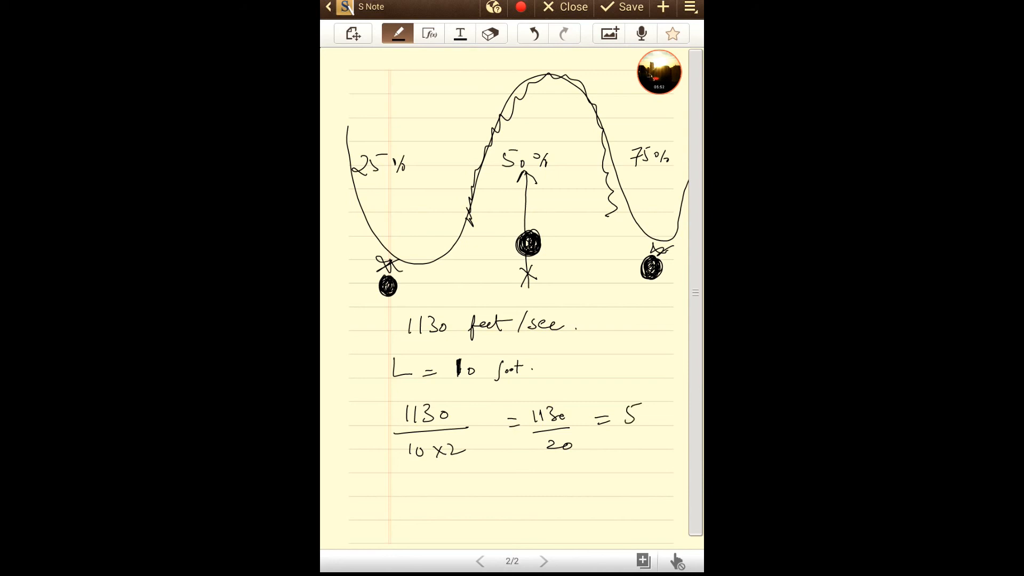
pyautogui.write('6.5')
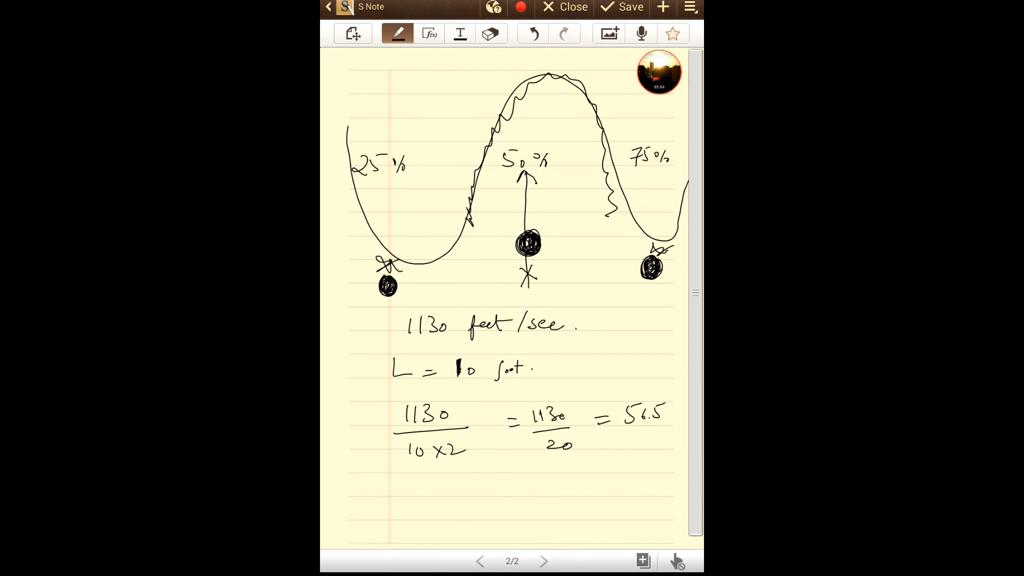
pyautogui.write('HZ')
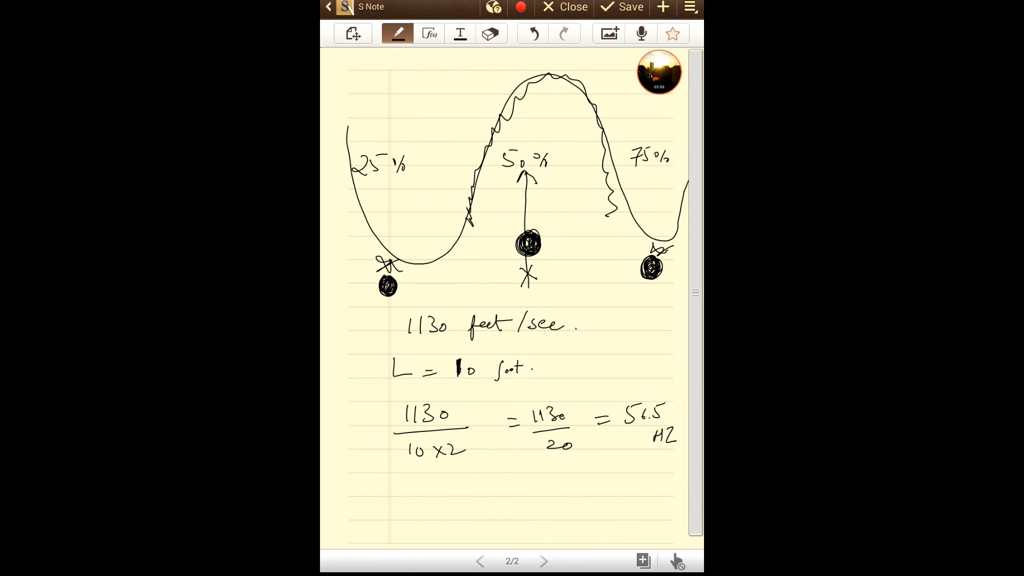
pyautogui.write('56.5')
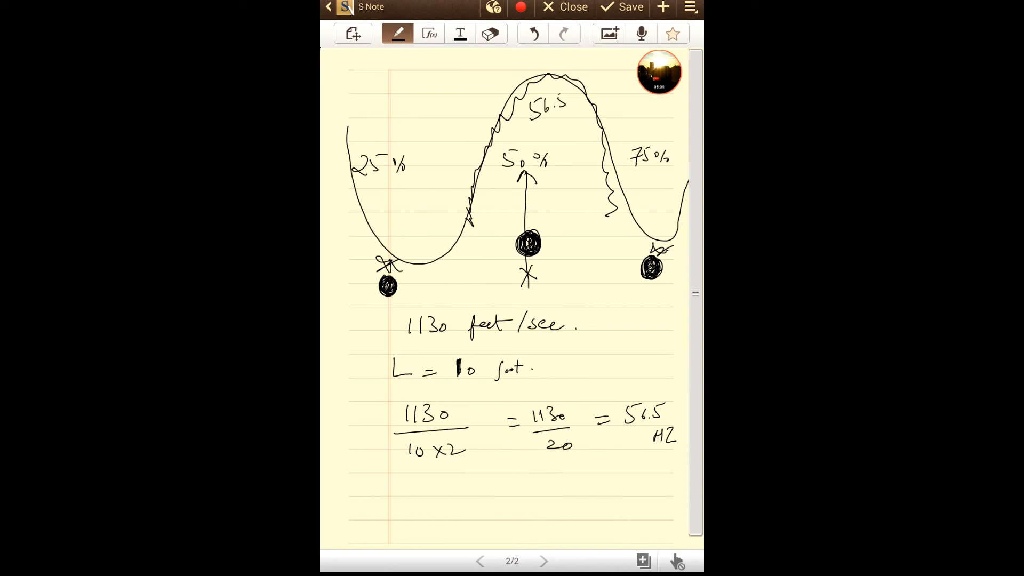
pyautogui.write('HZ')
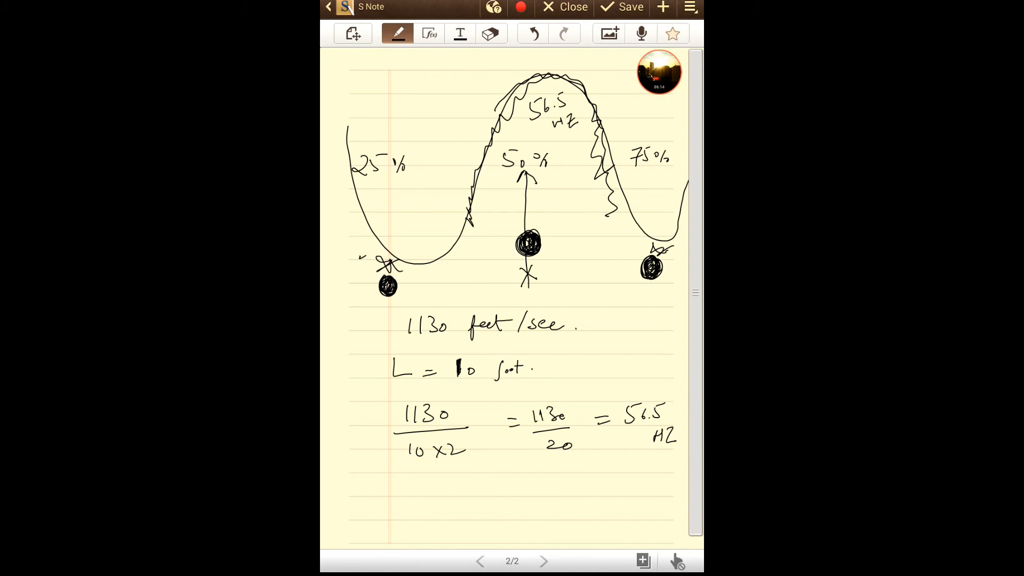
pyautogui.moveTo(356, 255); pyautogui.dragTo(411, 267)
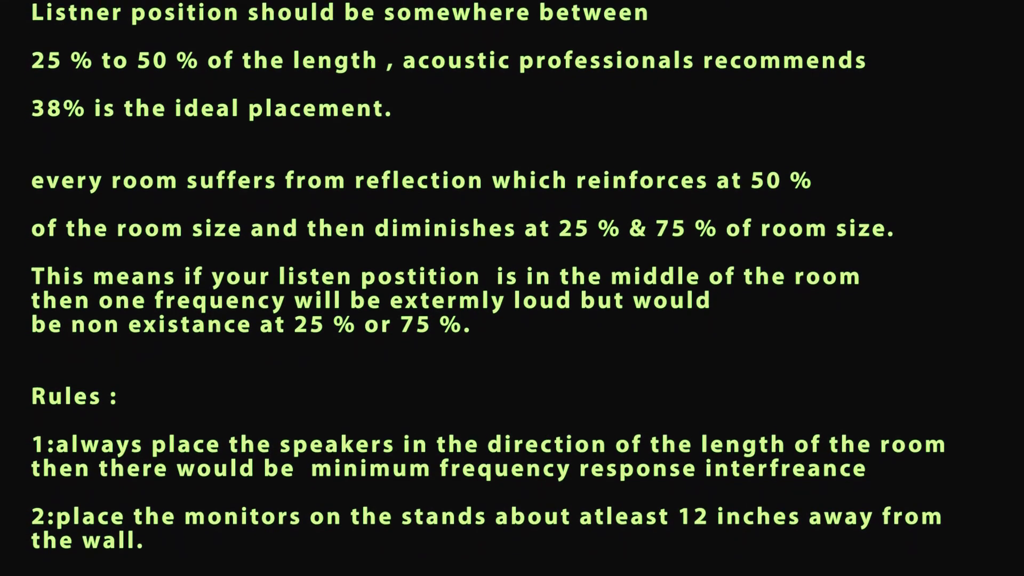
# - Scroll down to rule 6 on tweeter head height and rule 7 on desk acoustic pads
pyautogui.scroll(-3)
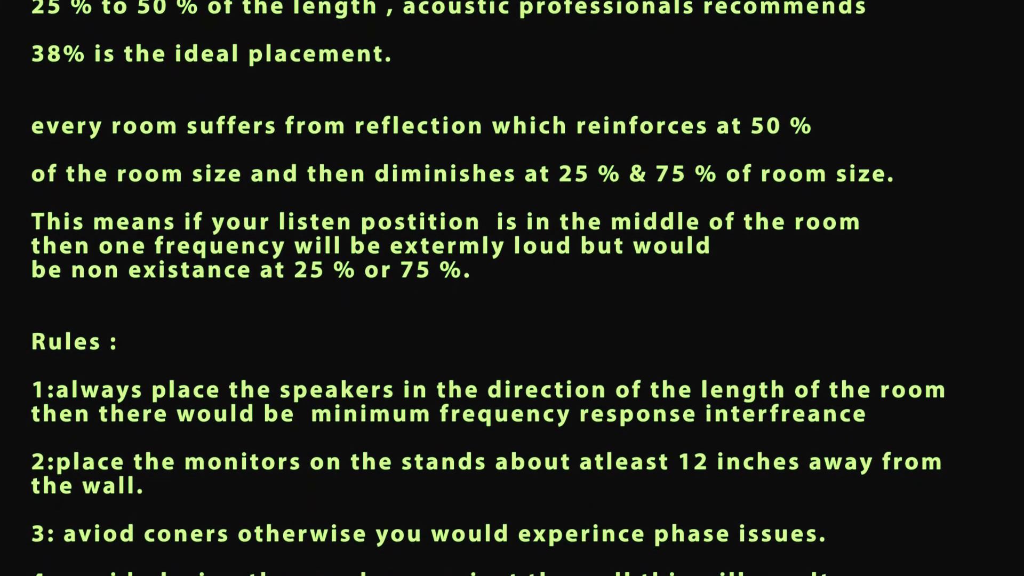
pyautogui.scroll(-3)
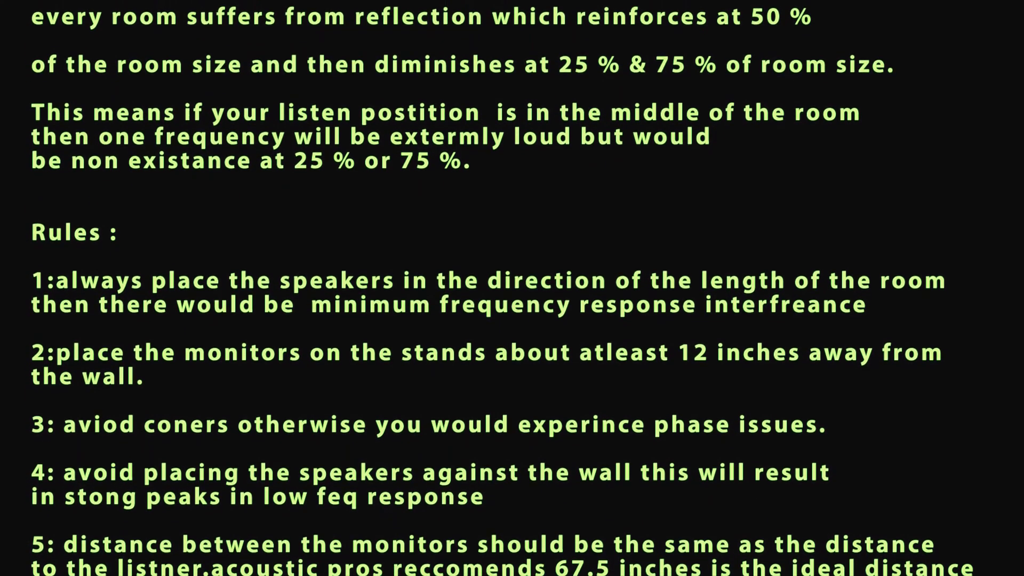
pyautogui.scroll(-3)
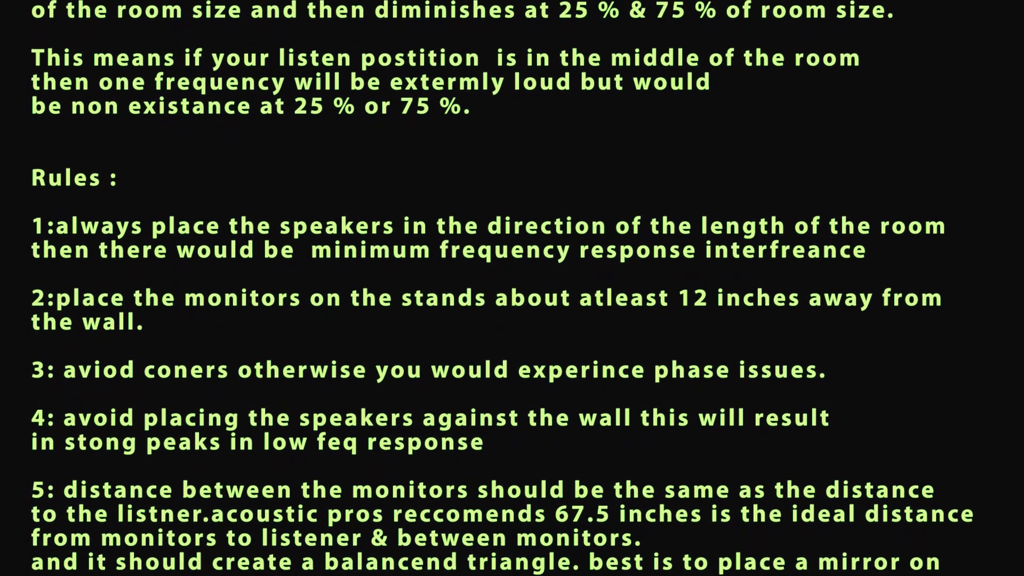
pyautogui.scroll(-3)
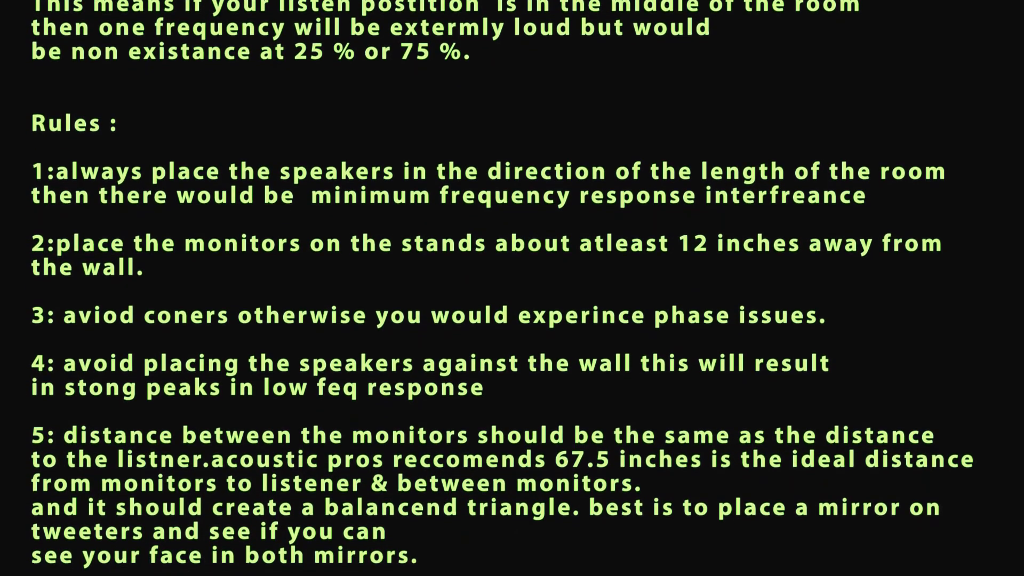
pyautogui.scroll(-3)
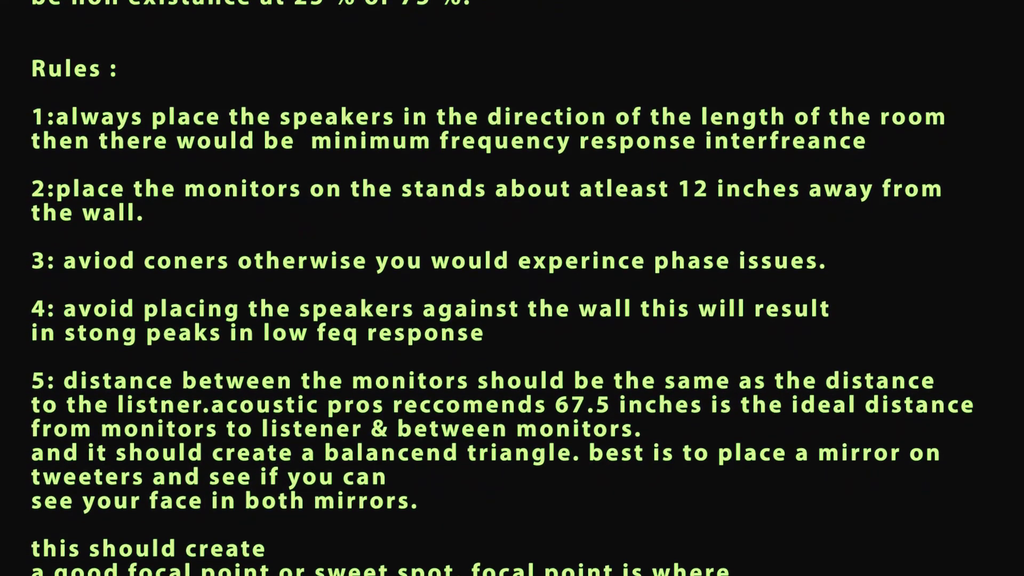
pyautogui.scroll(-3)
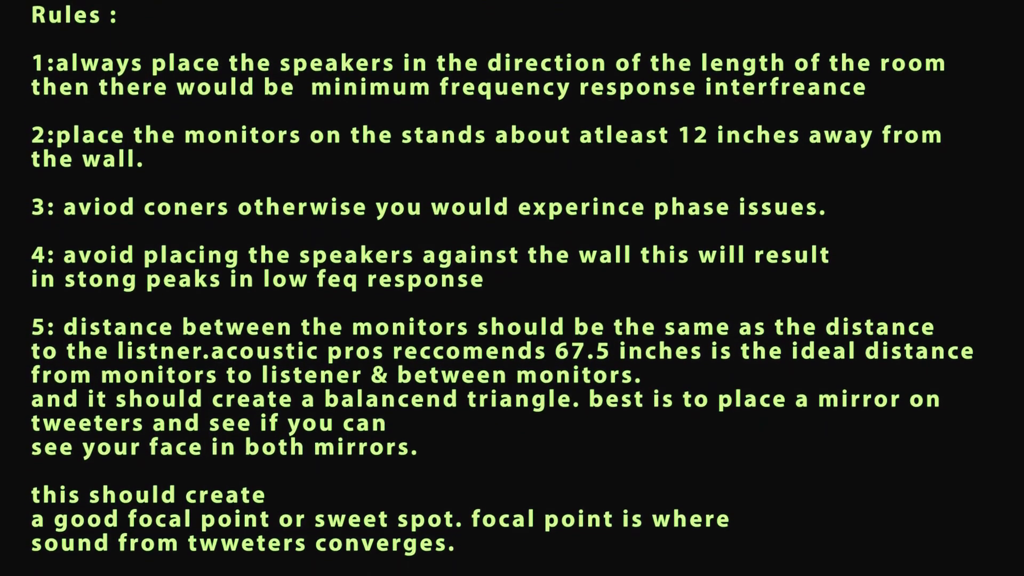
pyautogui.scroll(-3)
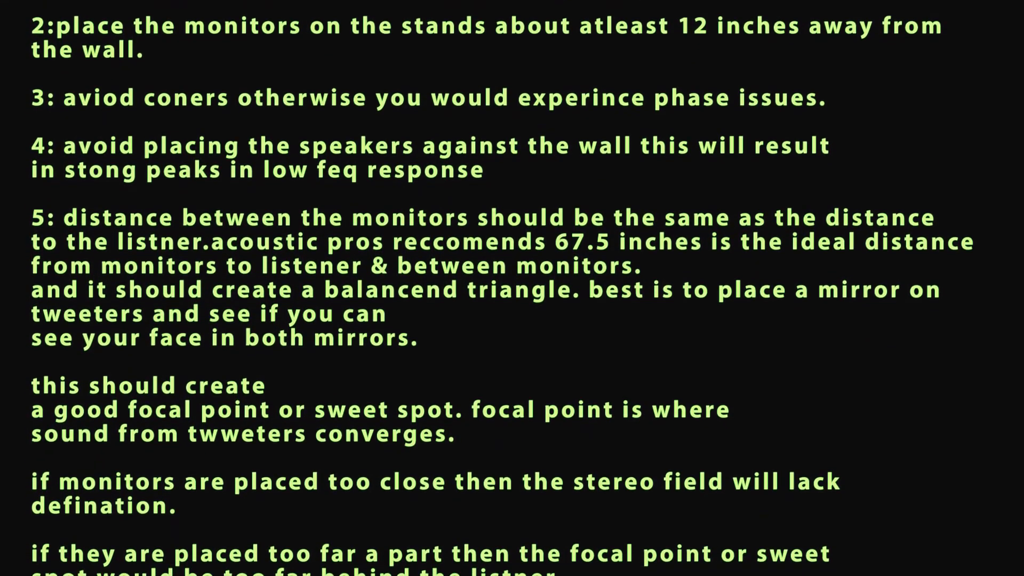
pyautogui.scroll(-3)
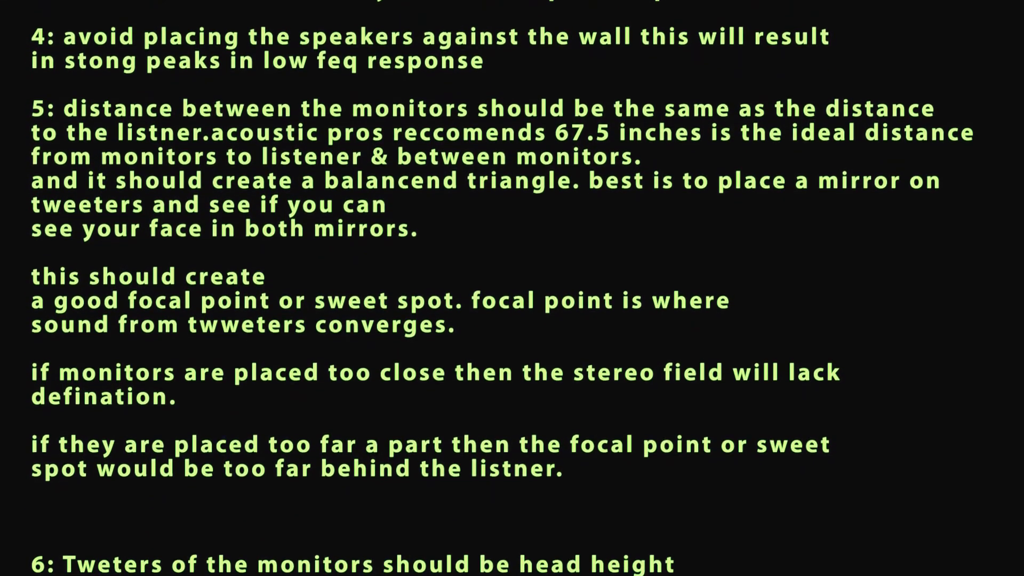
pyautogui.scroll(-3)
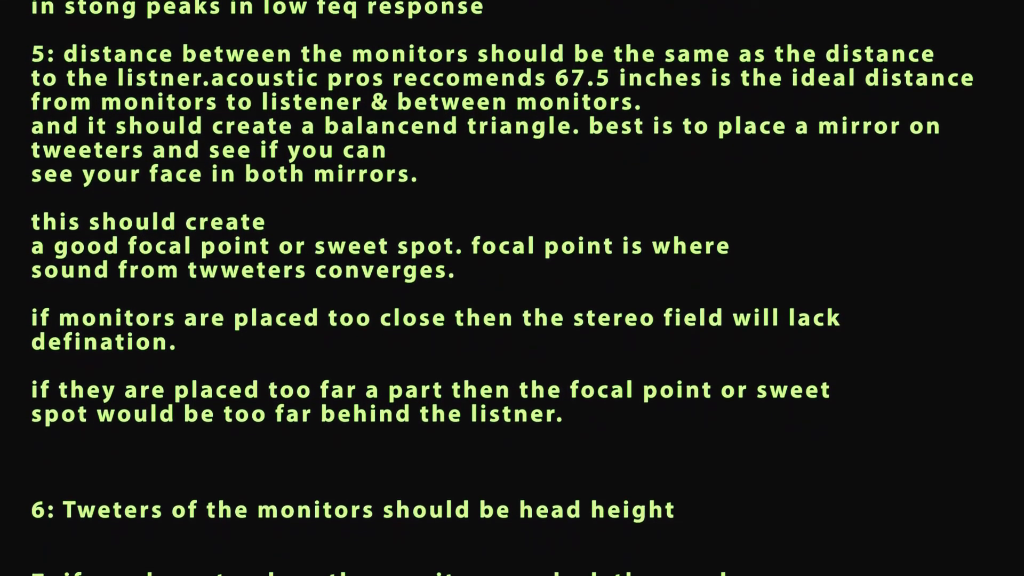
pyautogui.scroll(-3)
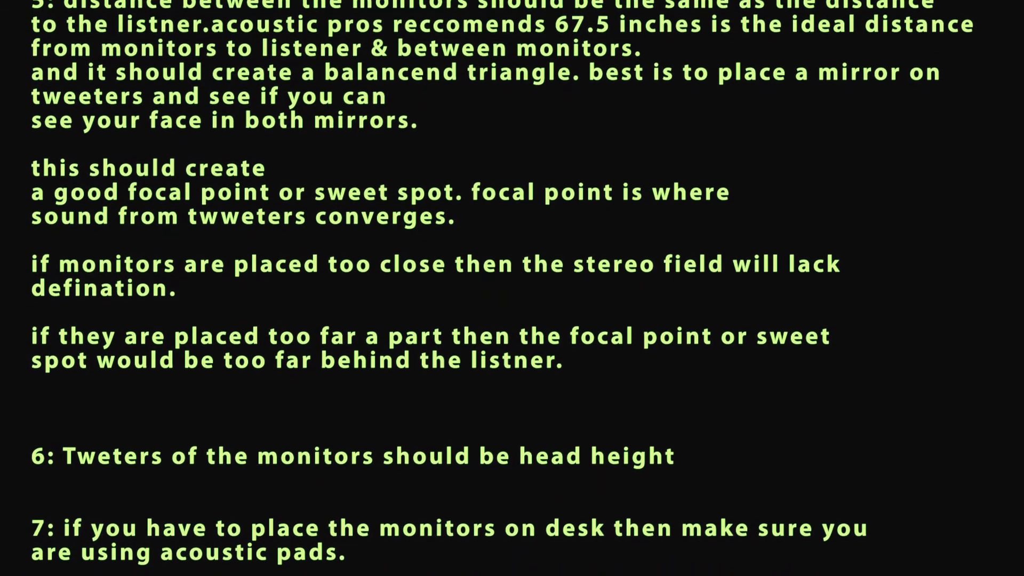